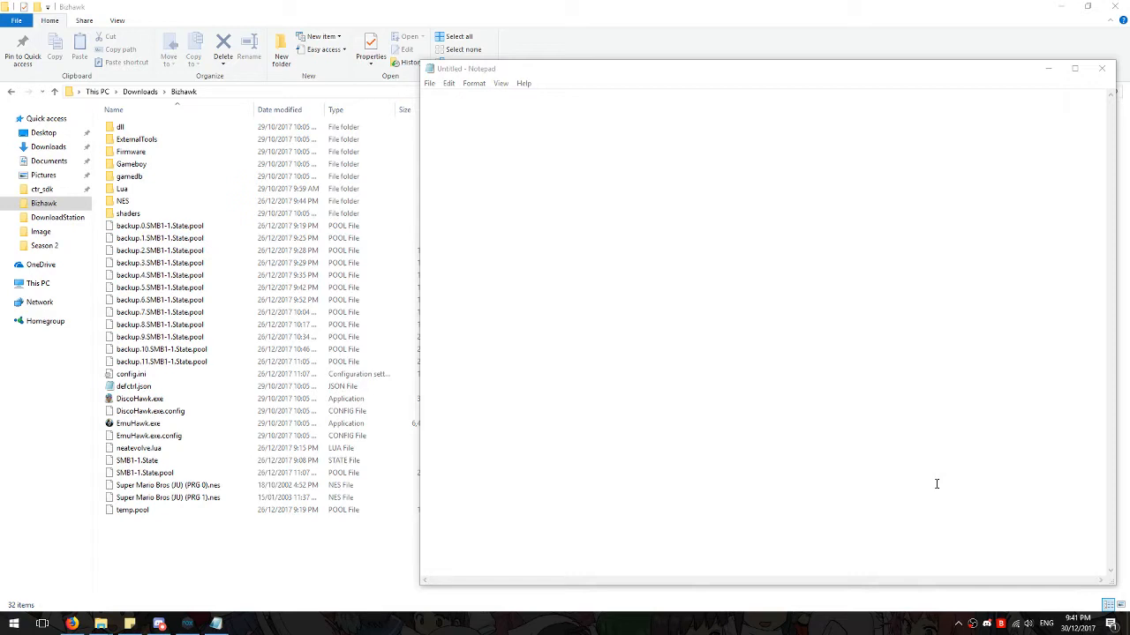
mouse_move(847, 104)
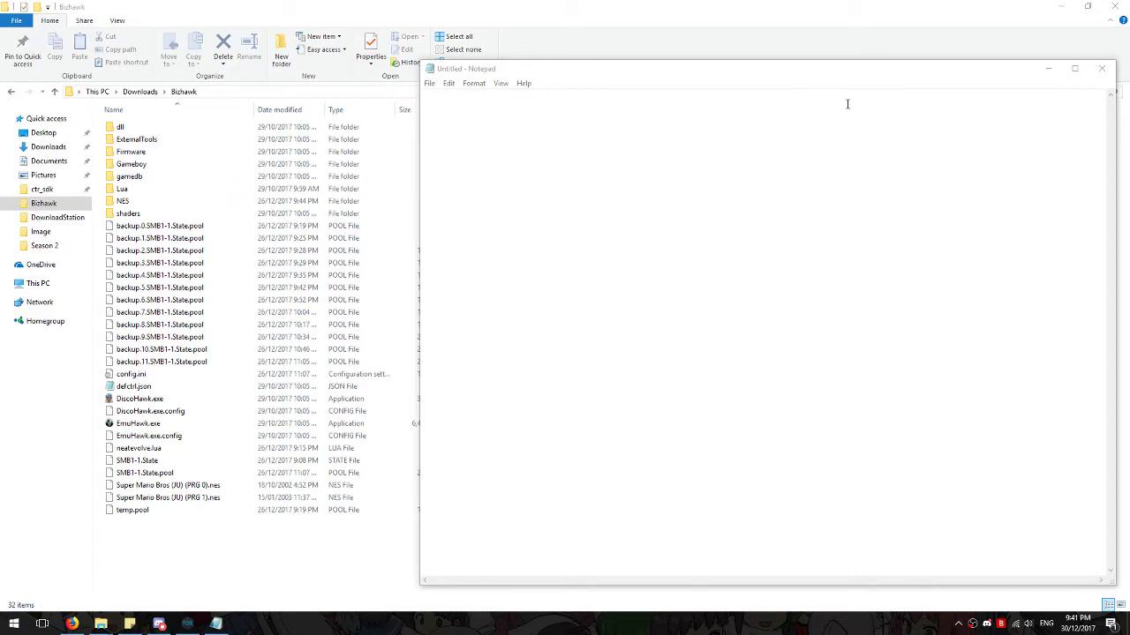
mouse_move(784, 42)
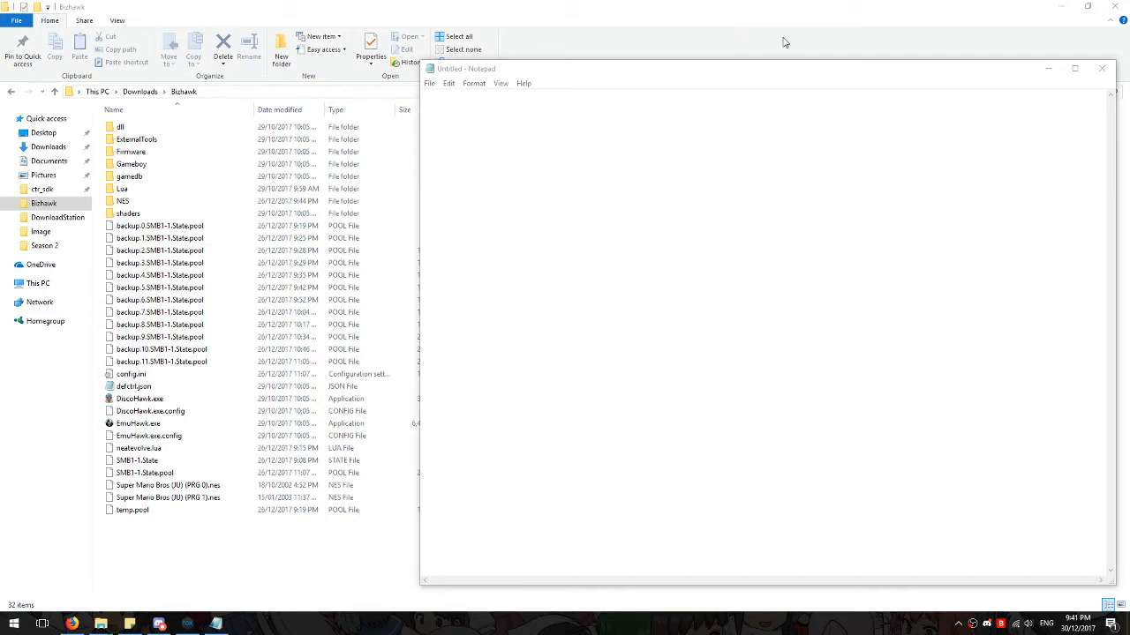
mouse_move(511, 202)
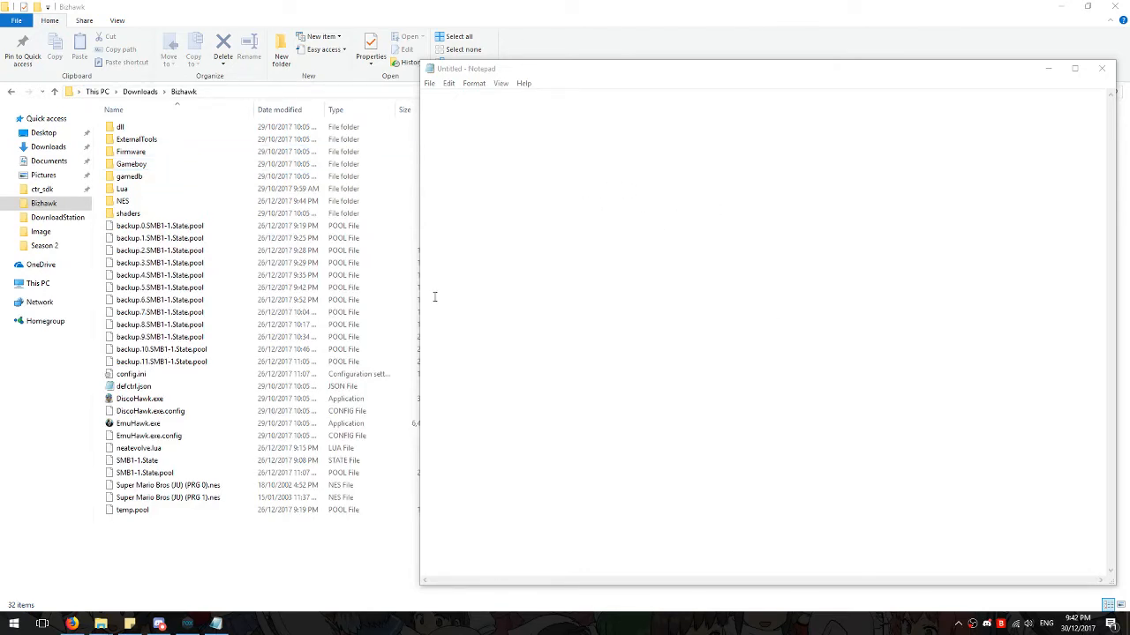
Step: Load neatevolve.lua into Notepad and highlight the SMB1-1.State filename in its Super Mario Bros. section
click(139, 399)
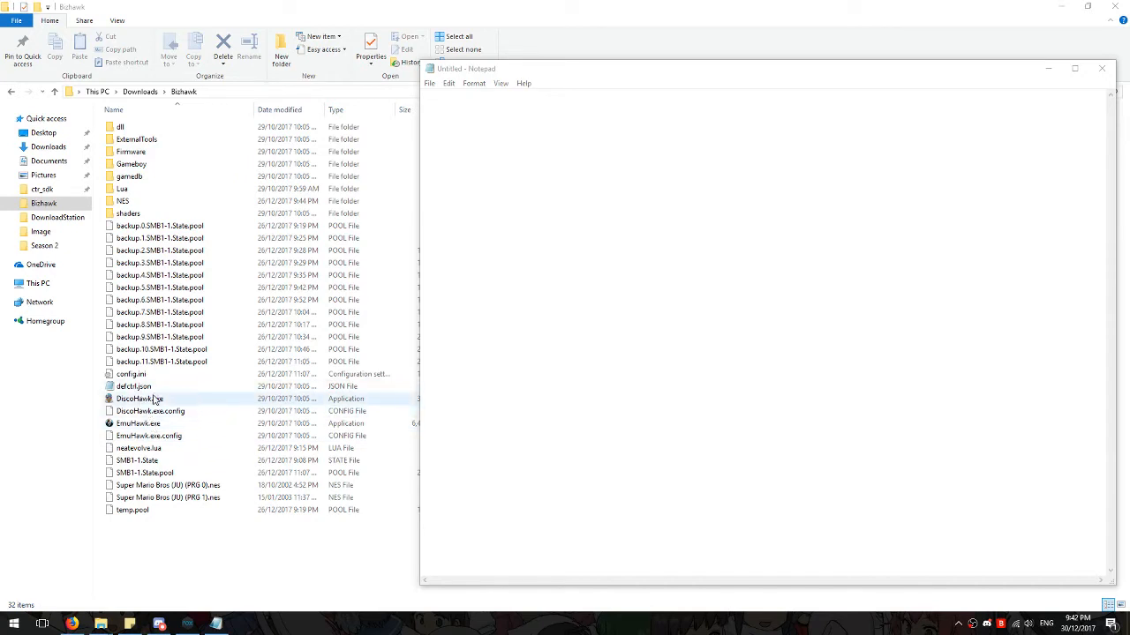
click(138, 449)
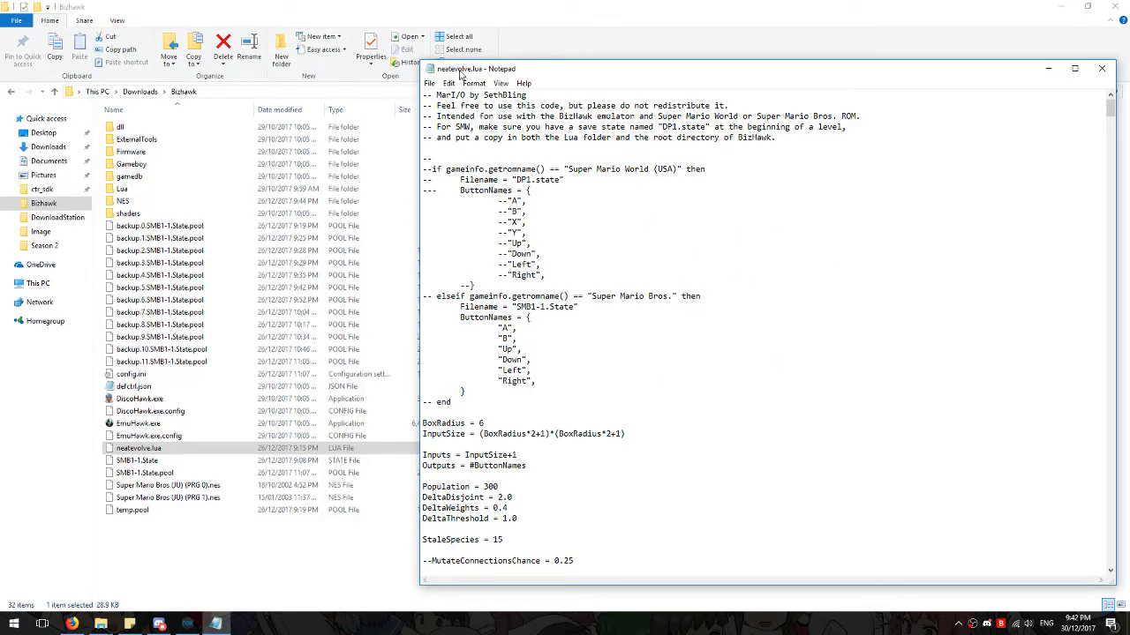
mouse_move(550, 77)
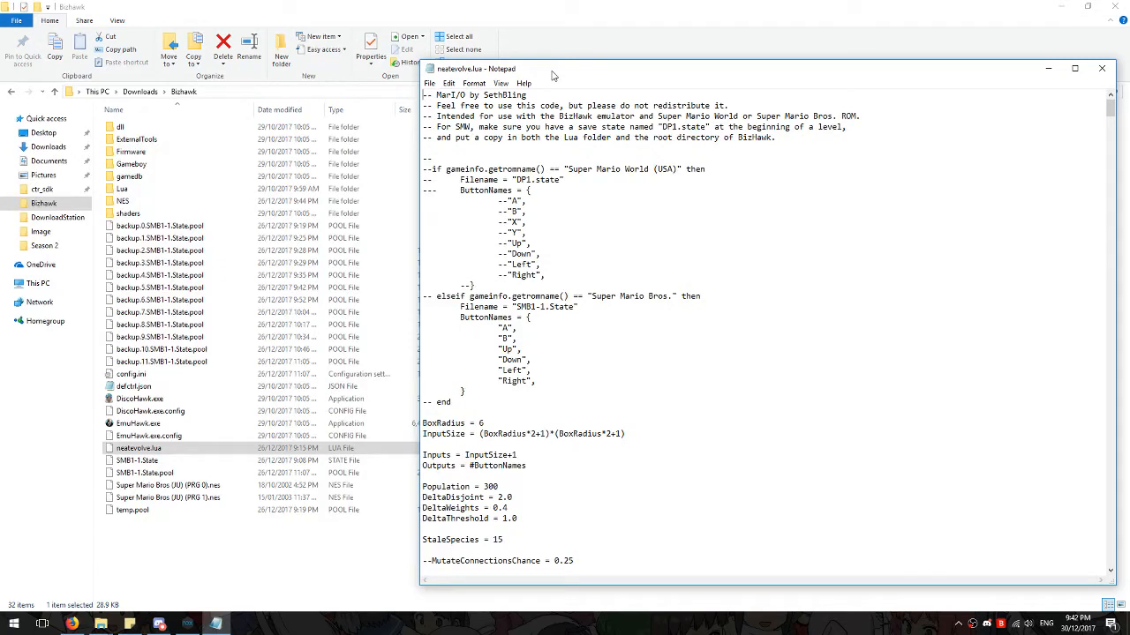
mouse_move(595, 204)
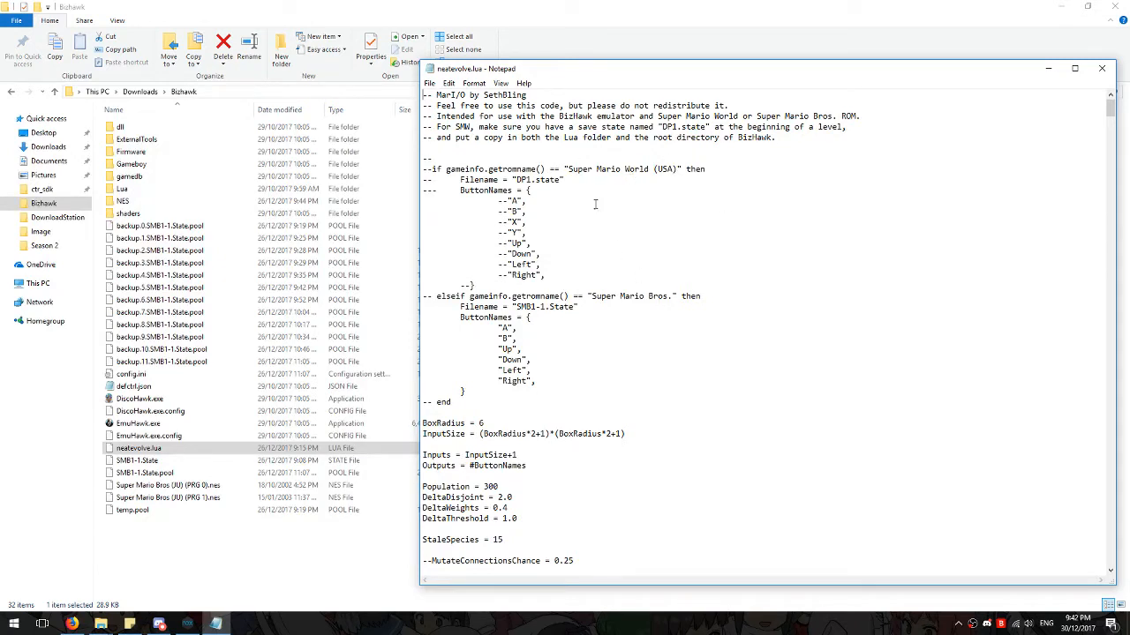
mouse_move(475, 265)
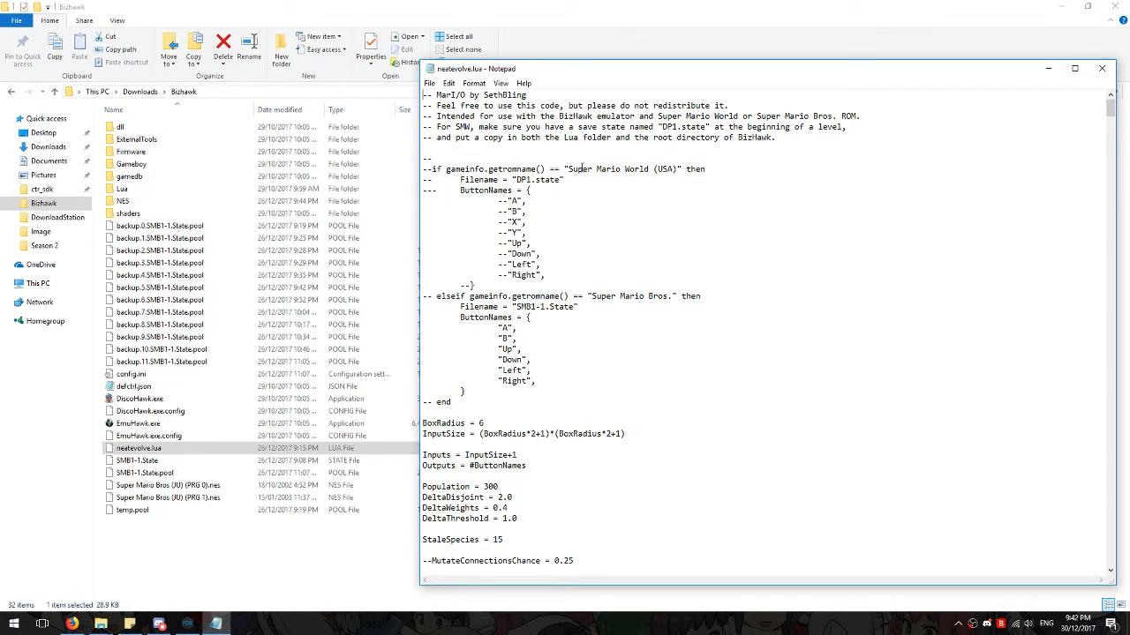
mouse_move(599, 222)
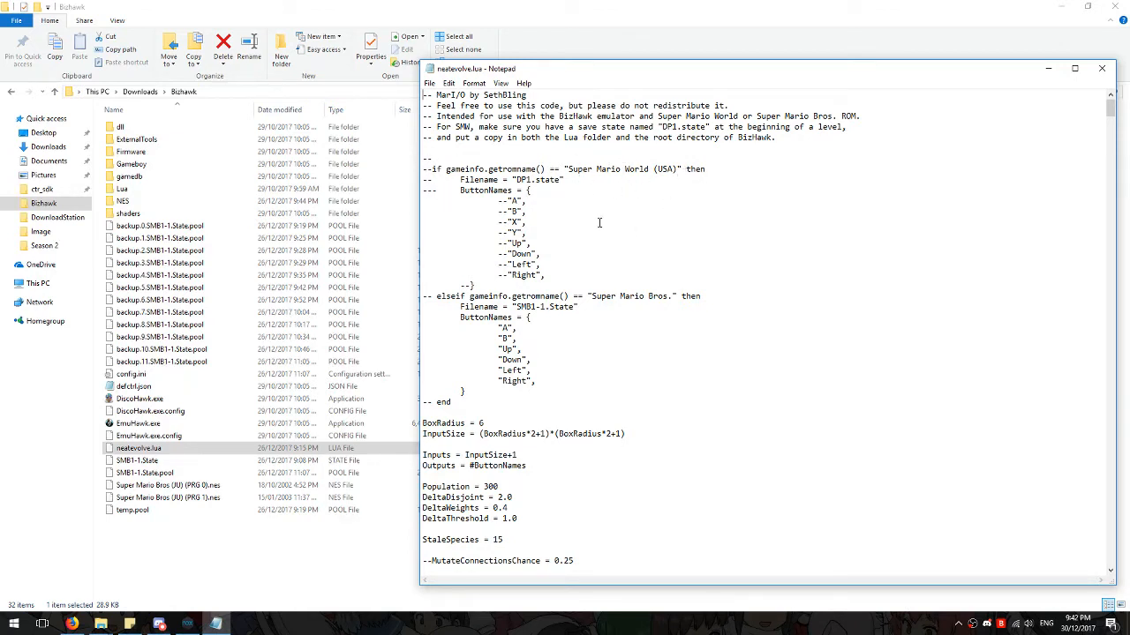
mouse_move(593, 271)
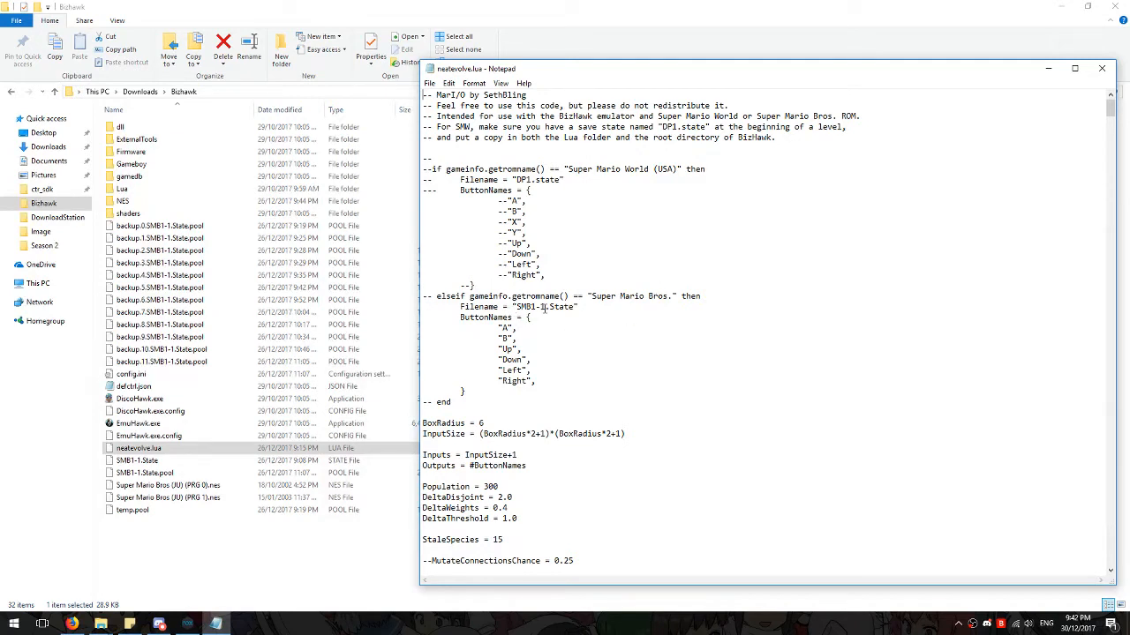
double_click(545, 307)
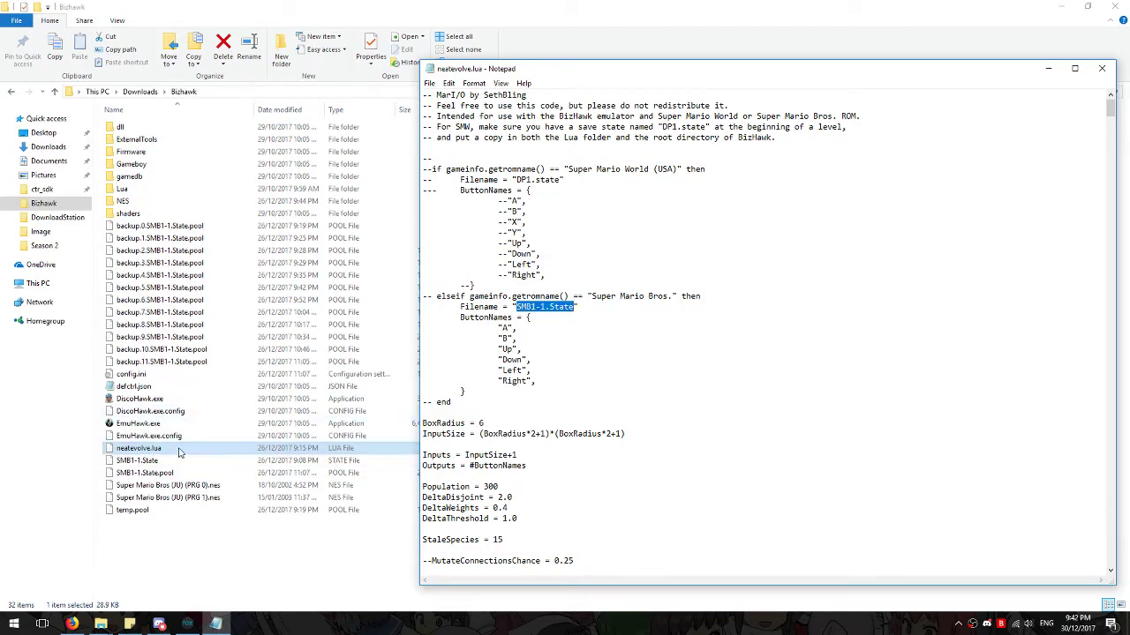
mouse_move(166, 456)
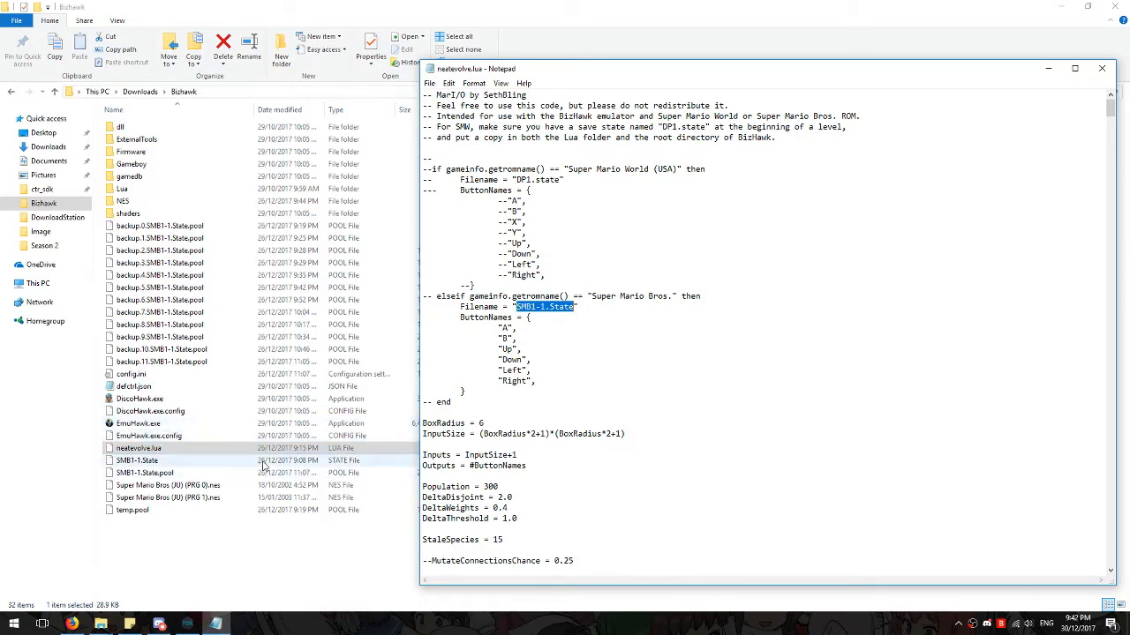
Step: Launch EmuHawk.exe from the Bizhawk folder and move its window clear of the file list
click(138, 423)
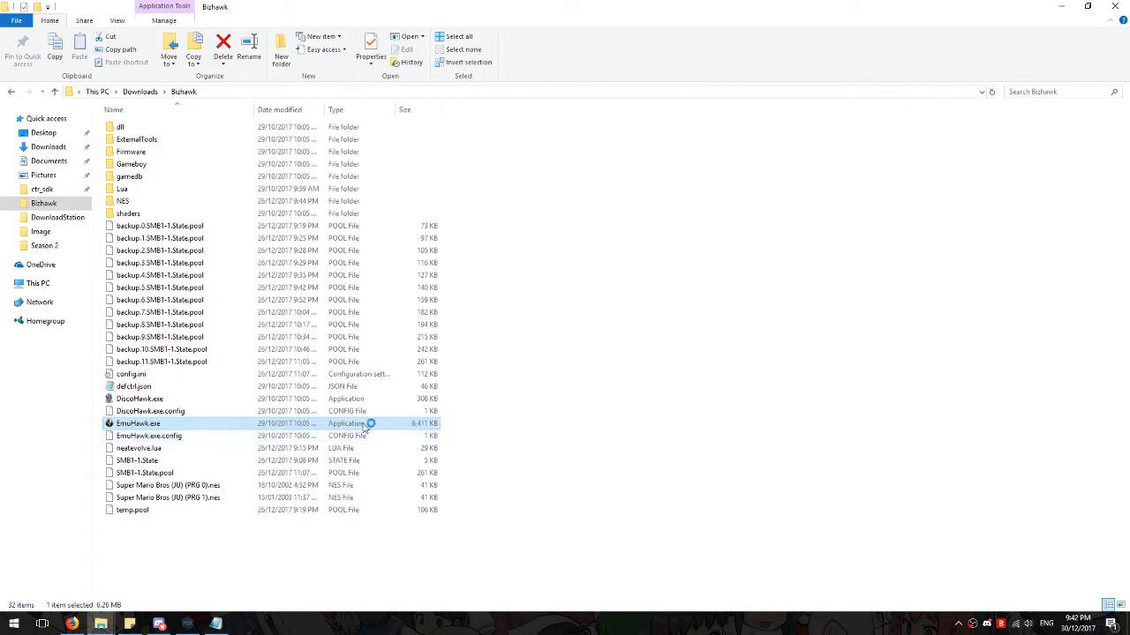
mouse_move(439, 427)
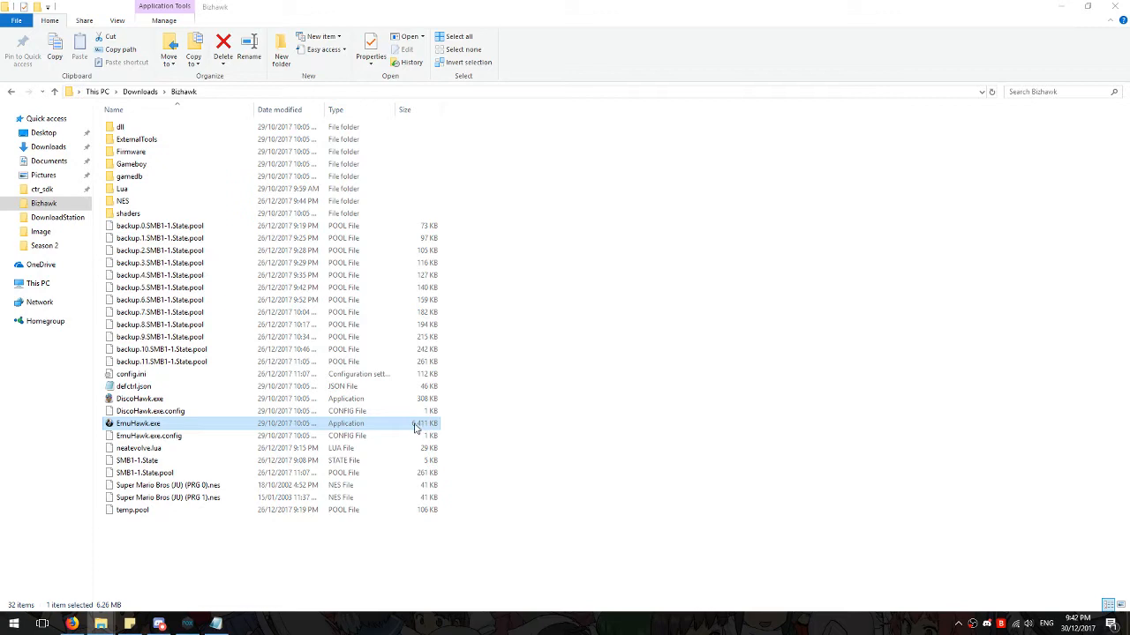
double_click(138, 423)
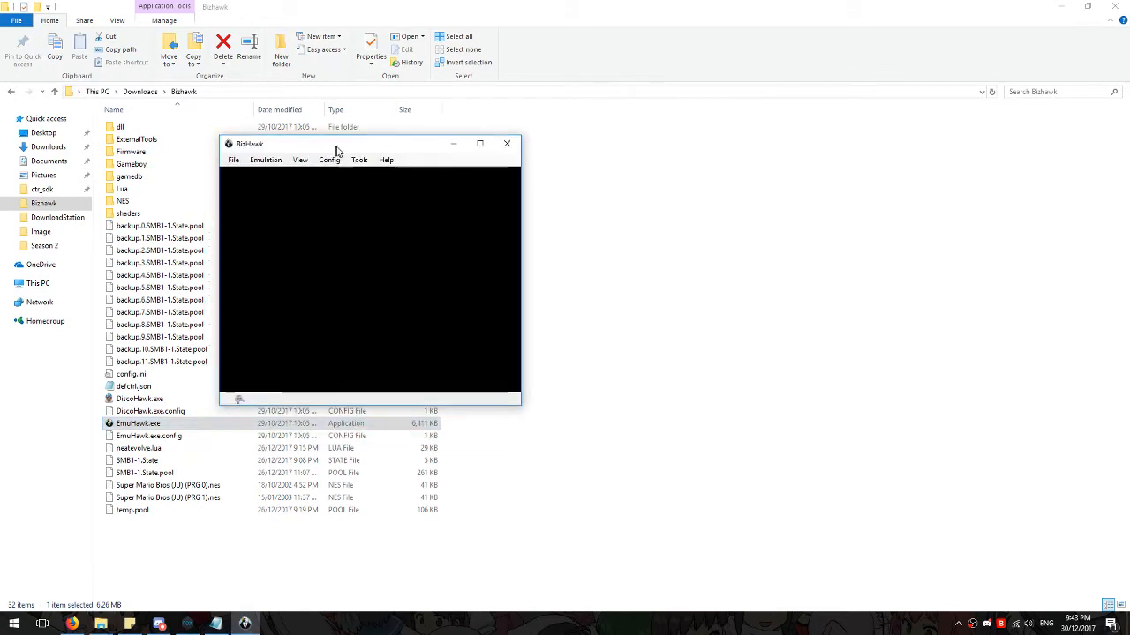
drag(335, 143, 658, 204)
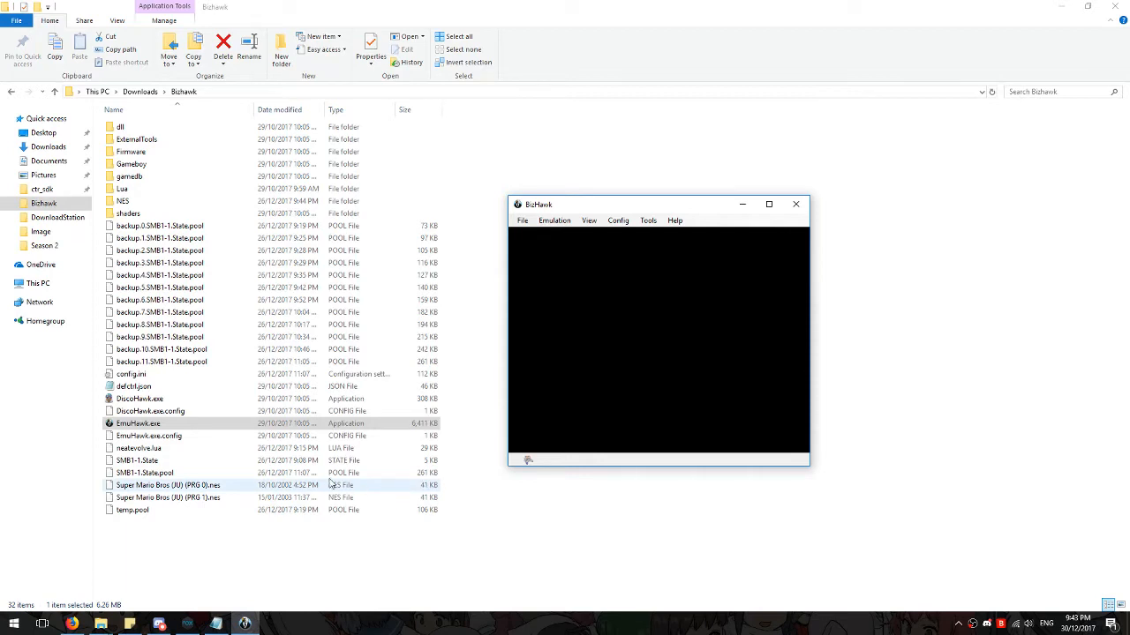
mouse_move(205, 492)
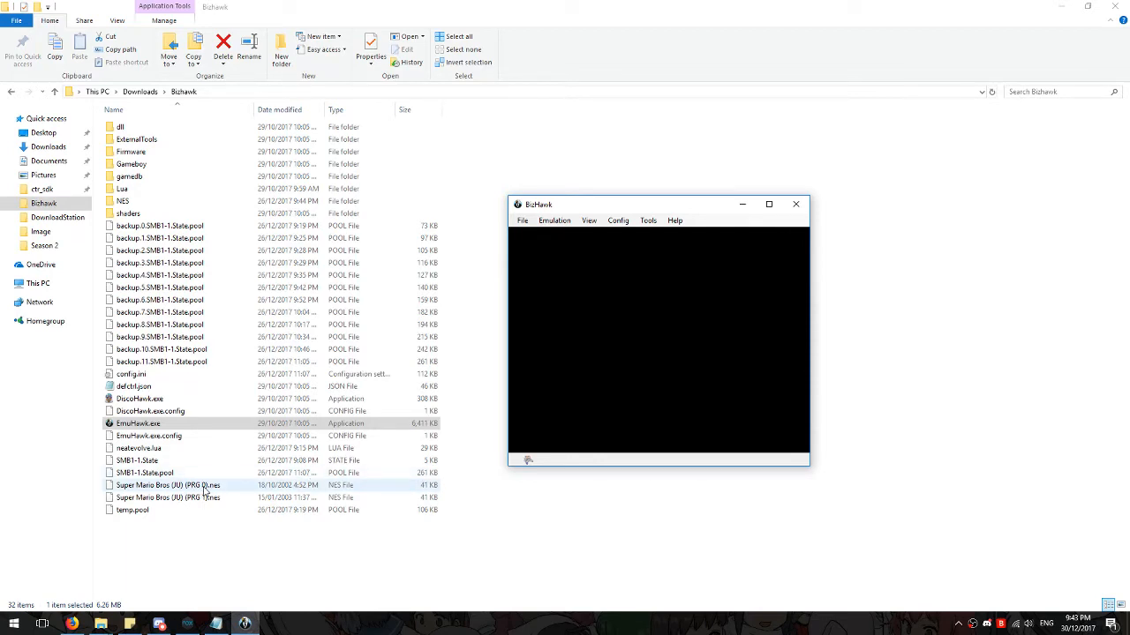
mouse_move(397, 492)
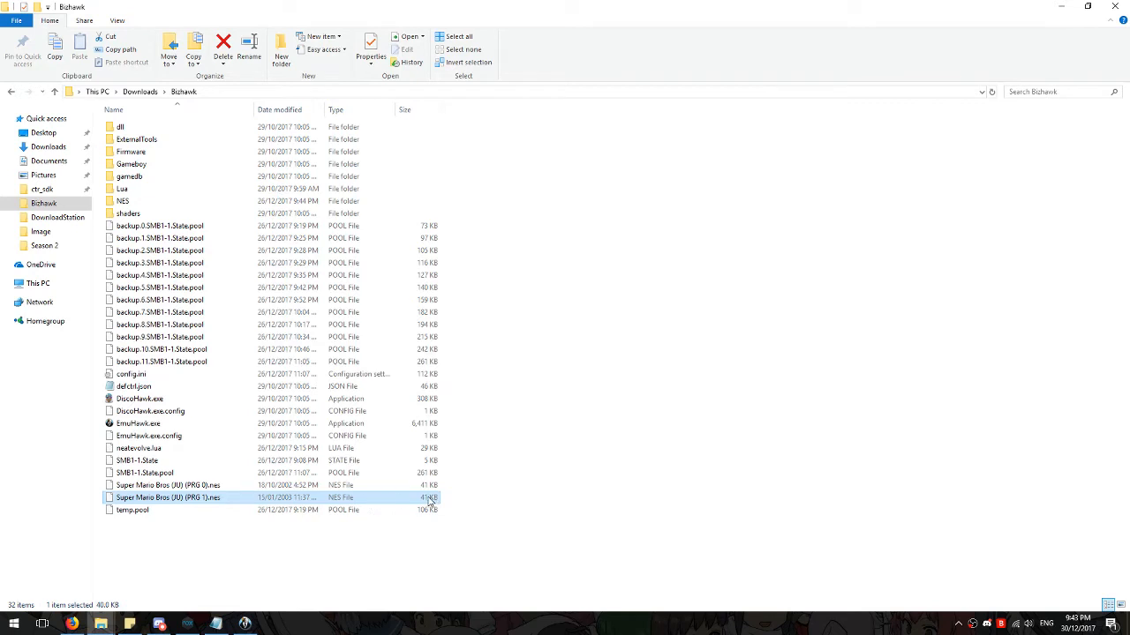
mouse_move(406, 503)
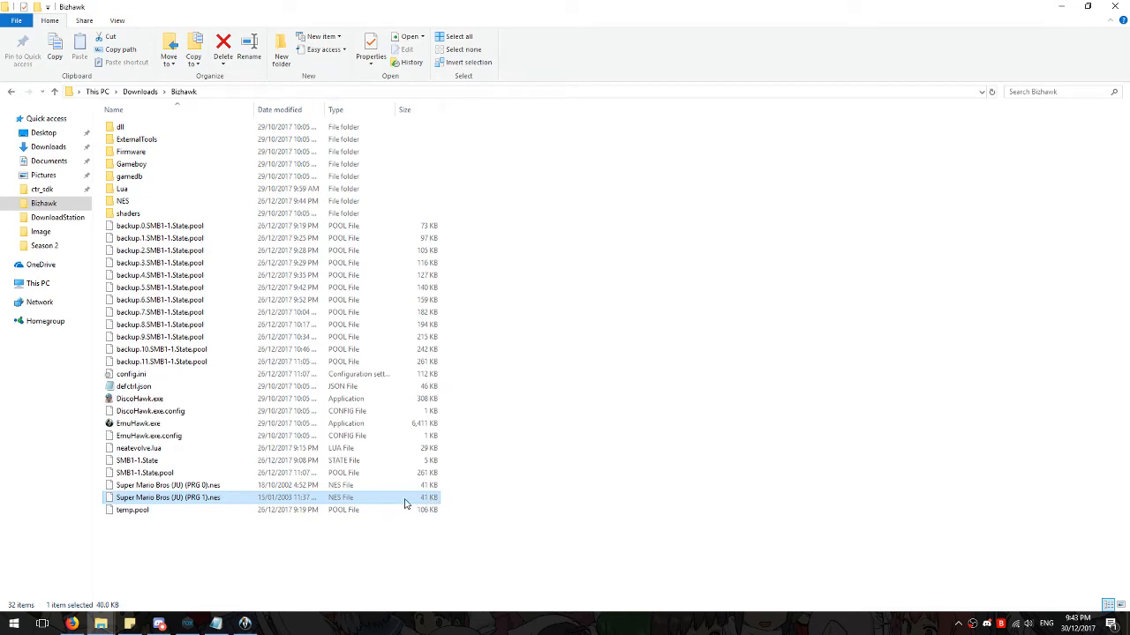
Step: Select Super Mario Bros (JU) (PRG 0).nes as the ROM to use
click(168, 485)
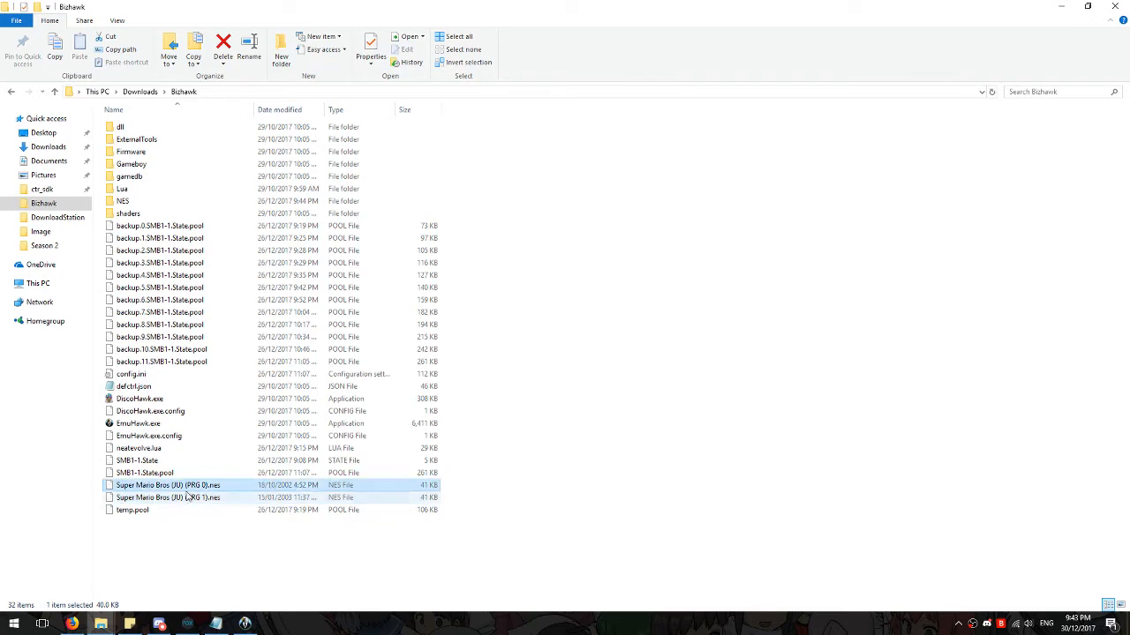
mouse_move(186, 485)
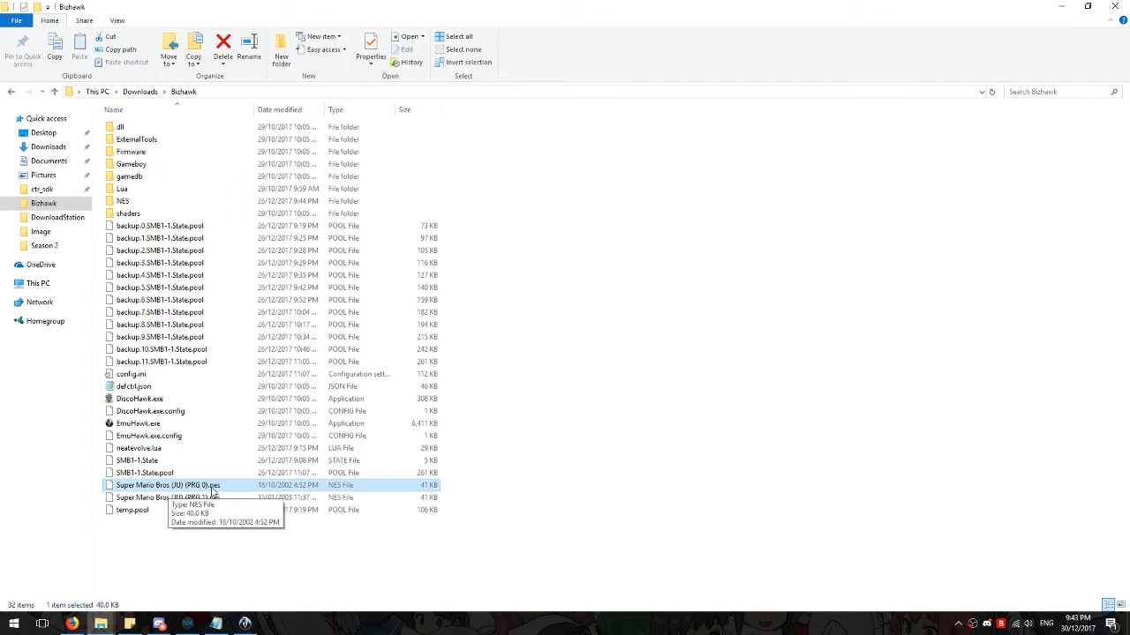
mouse_move(389, 491)
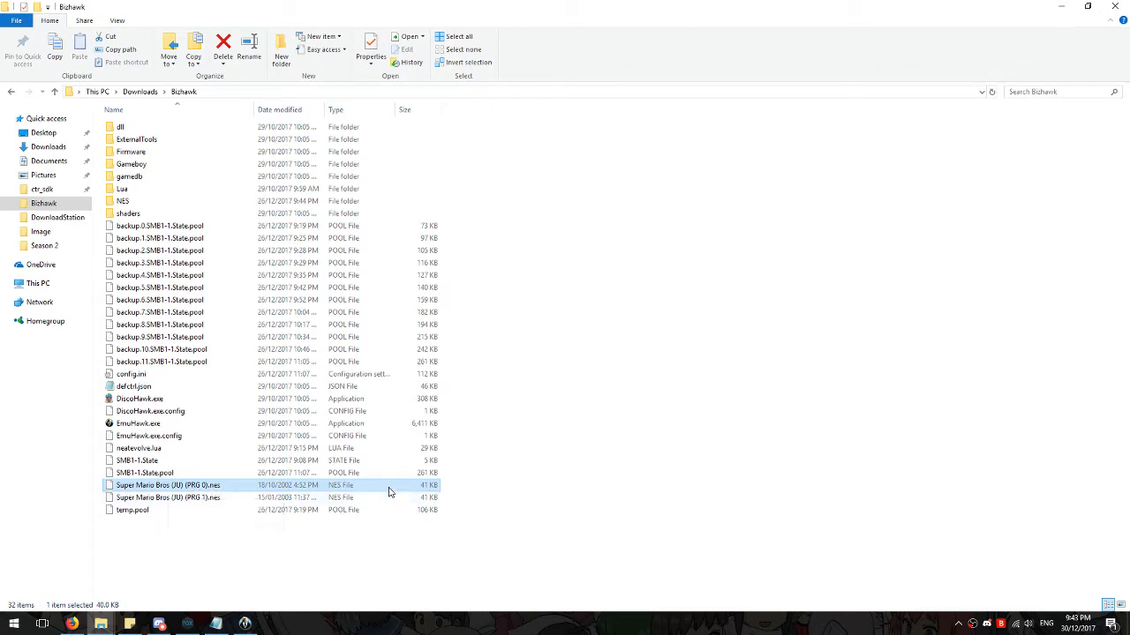
mouse_move(410, 492)
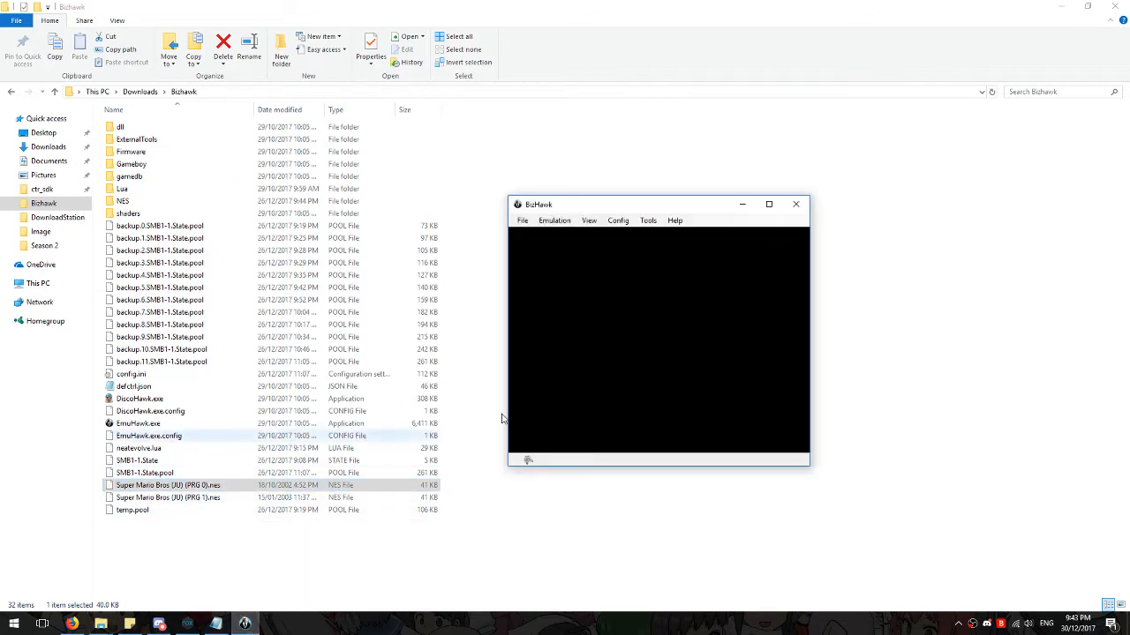
mouse_move(653, 209)
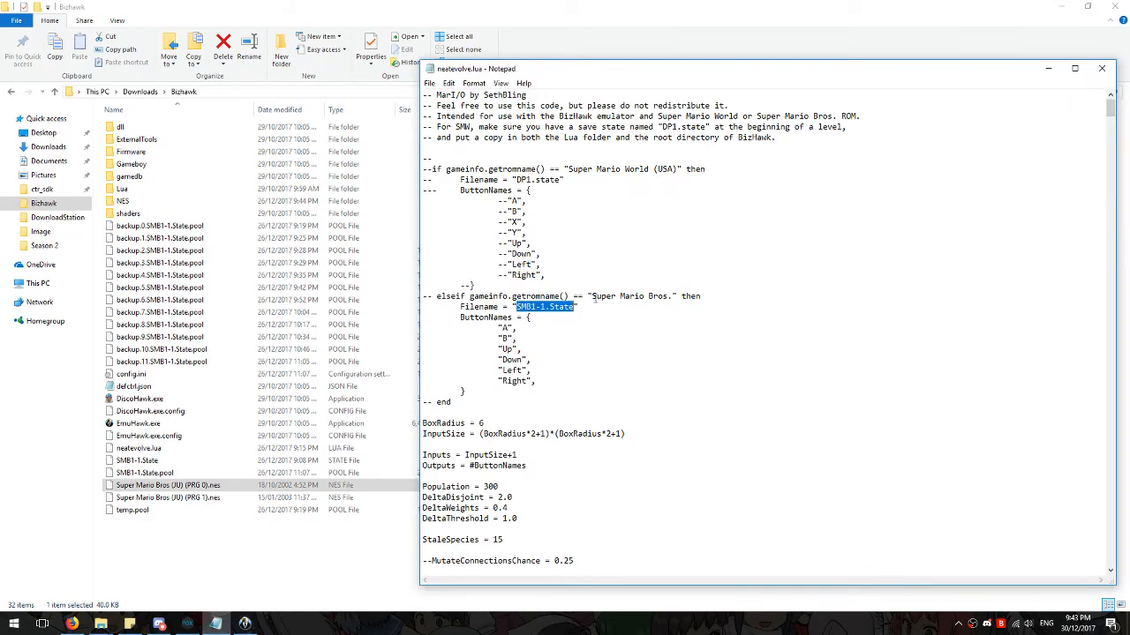
Step: Highlight the "Super Mario Bros." ROM-name check in the script
double_click(630, 295)
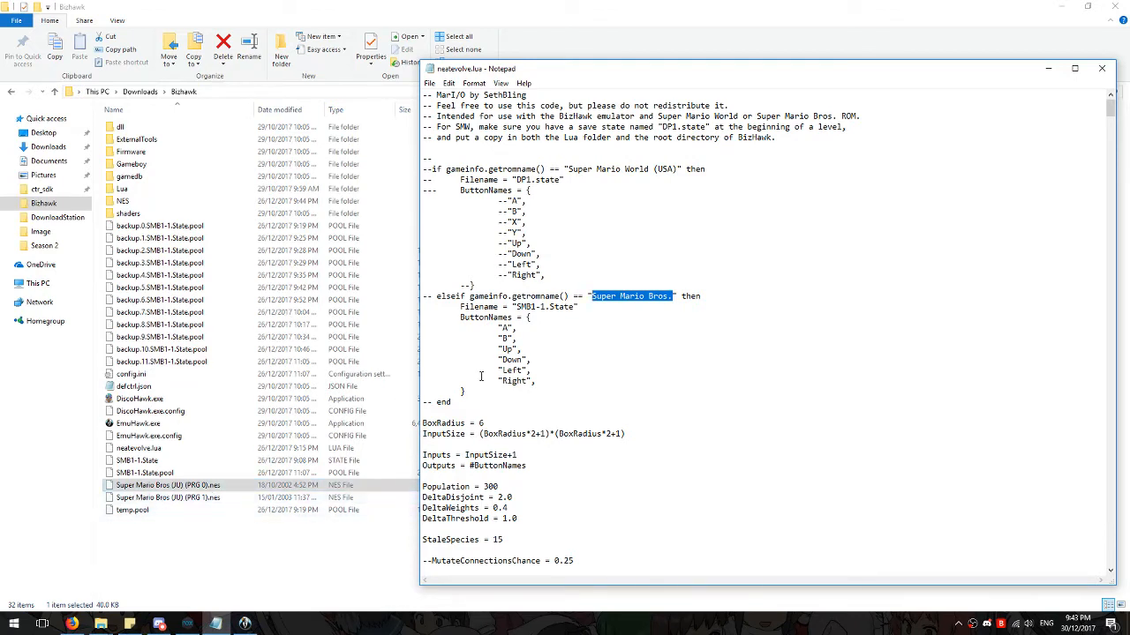
mouse_move(765, 342)
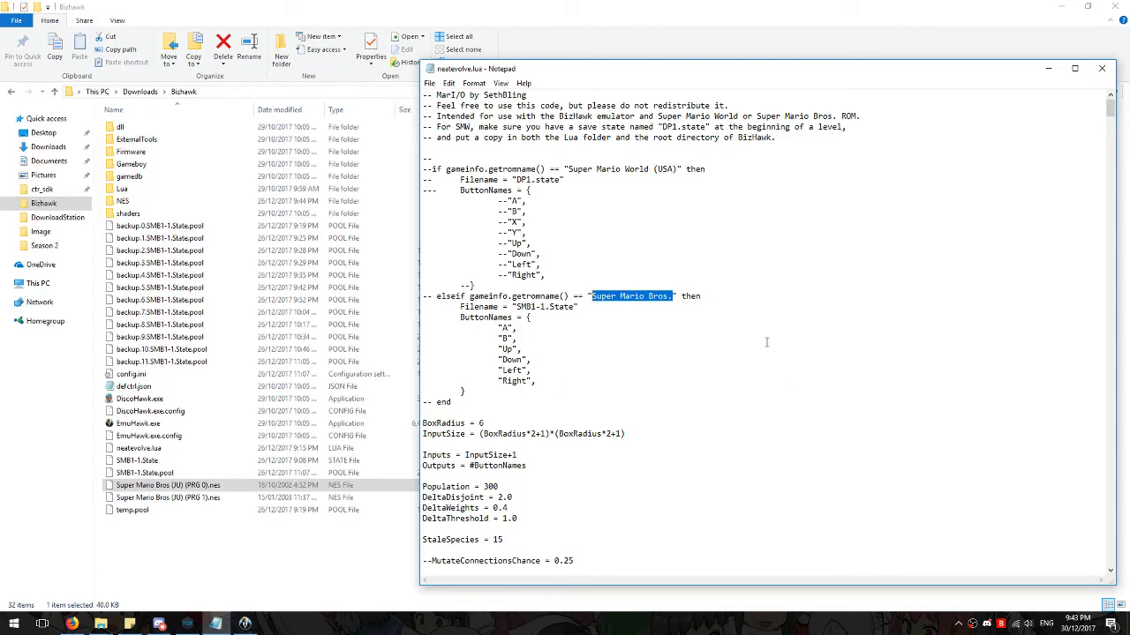
mouse_move(1116, 112)
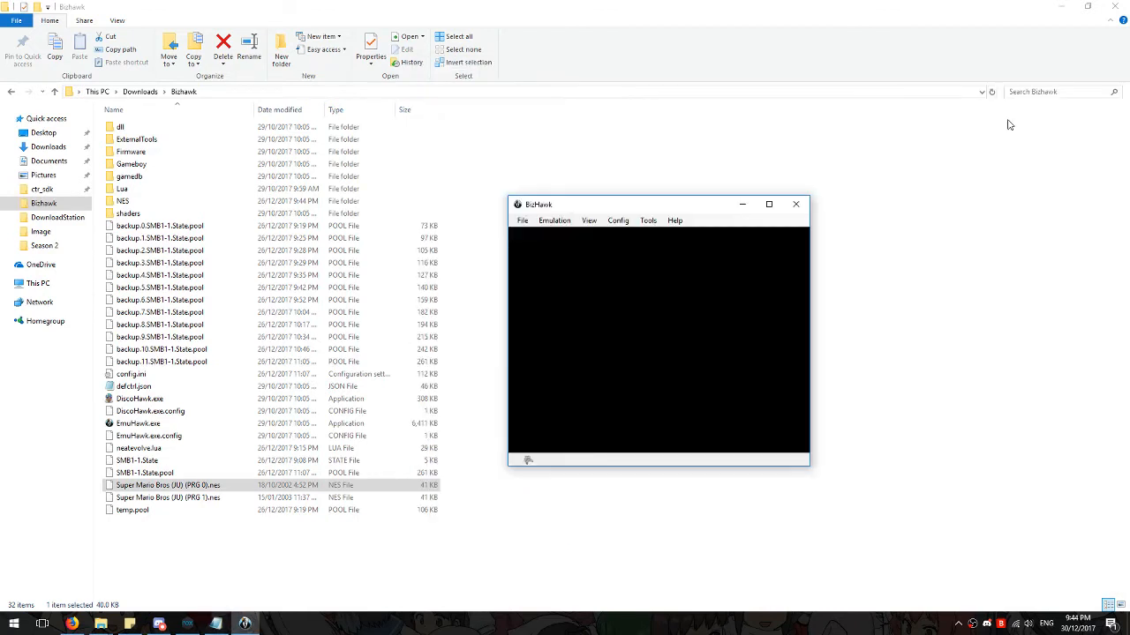
mouse_move(690, 360)
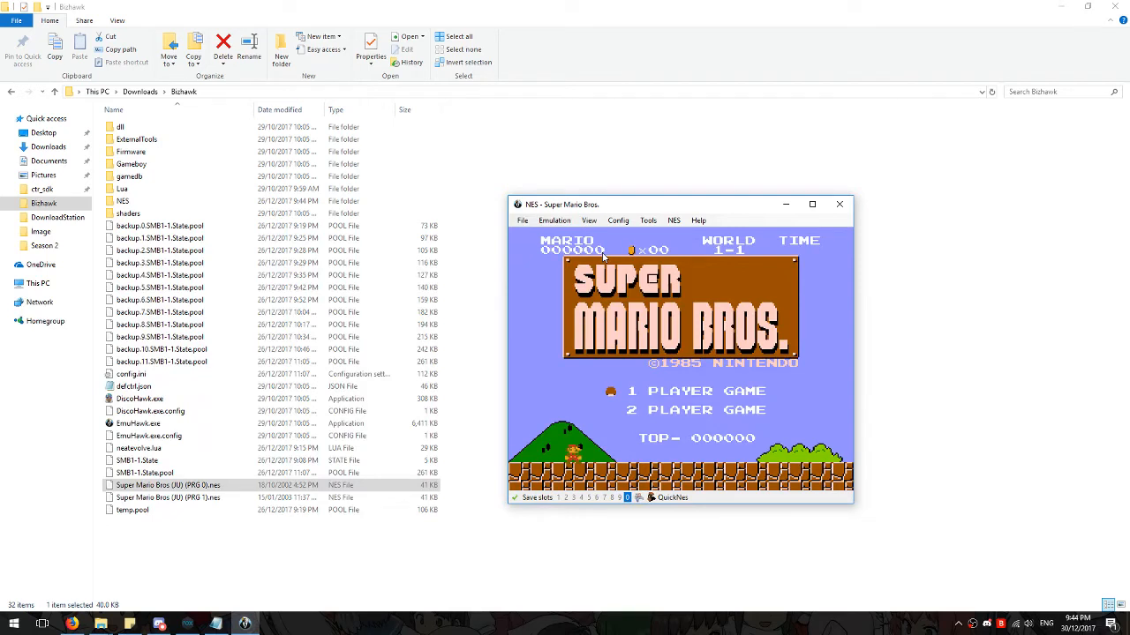
Step: Pause Super Mario Bros. at the start of World 1-1 and begin saving a named state
click(554, 219)
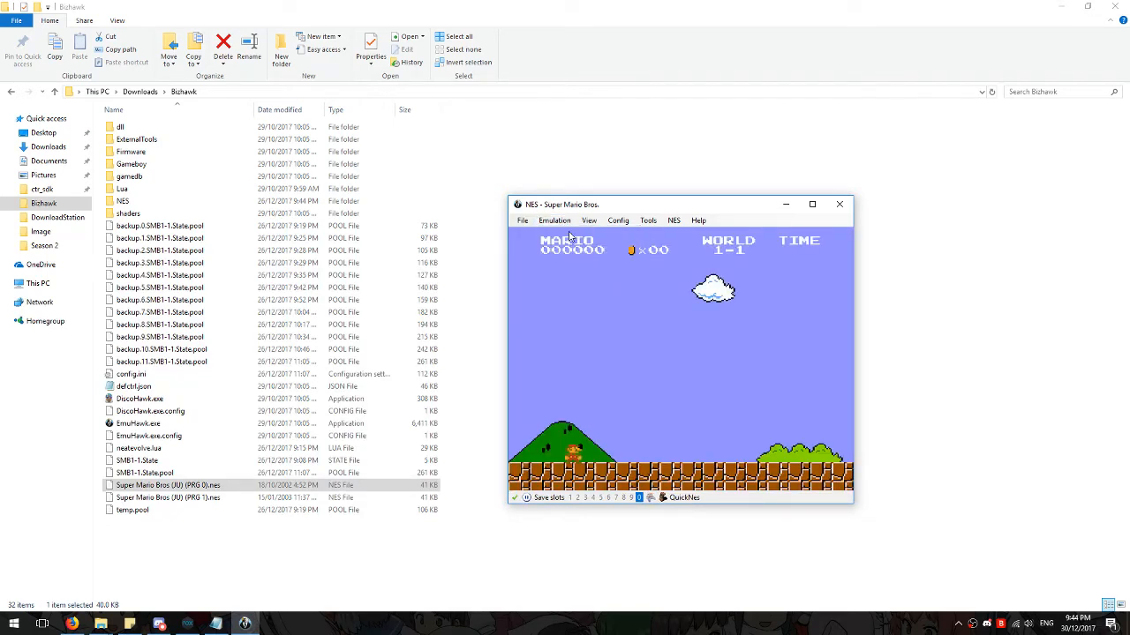
click(554, 220)
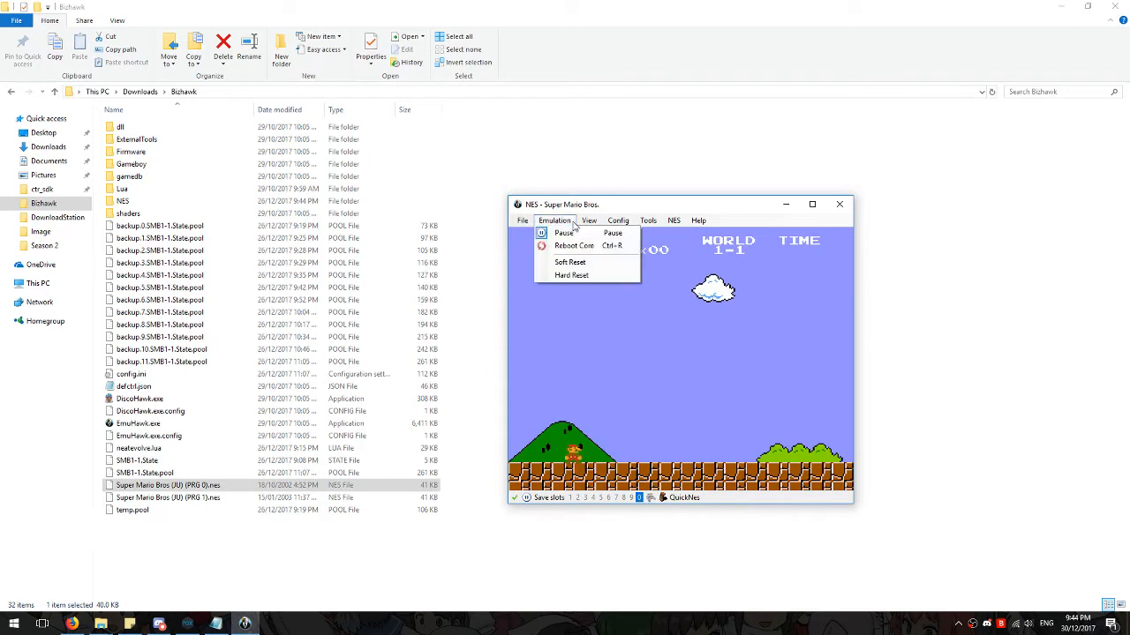
click(523, 220)
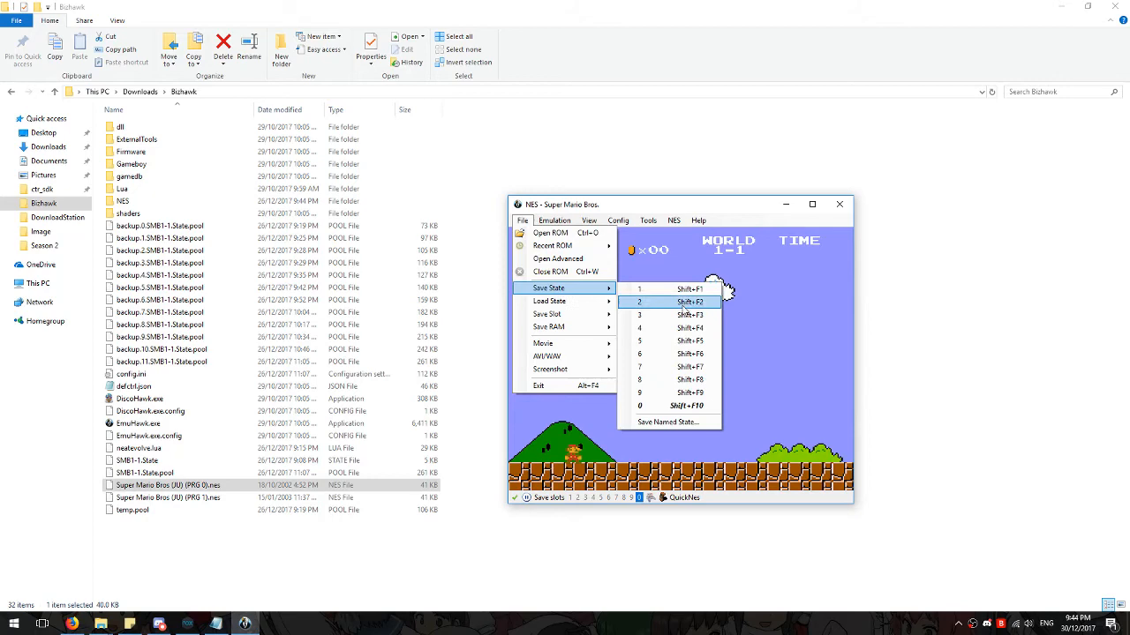
click(668, 422)
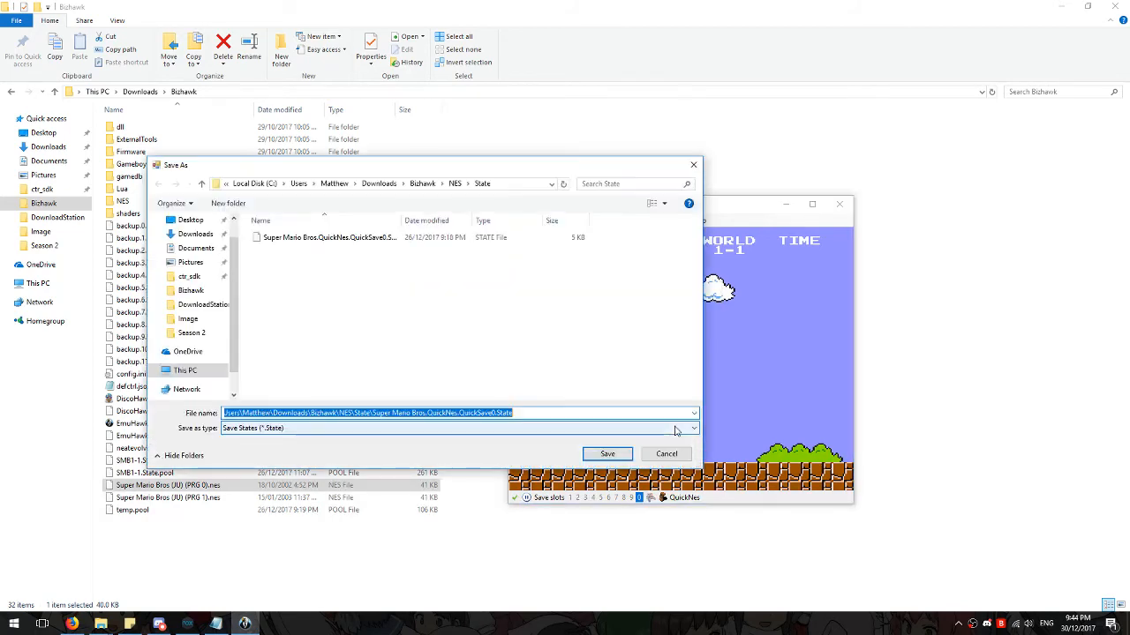
drag(442, 165, 441, 135)
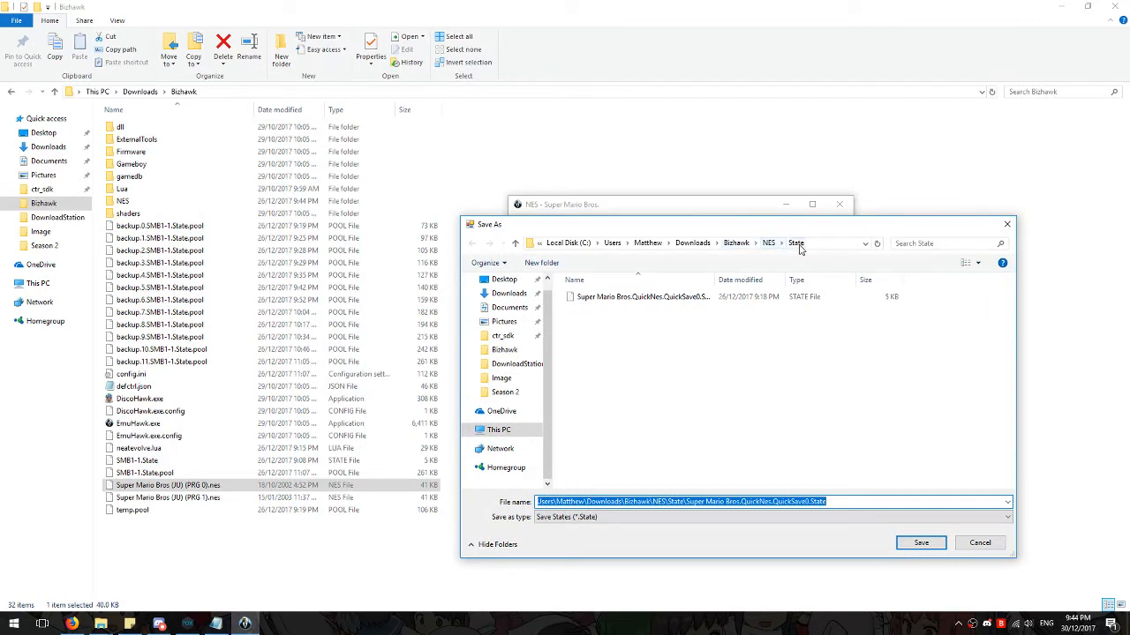
mouse_move(745, 248)
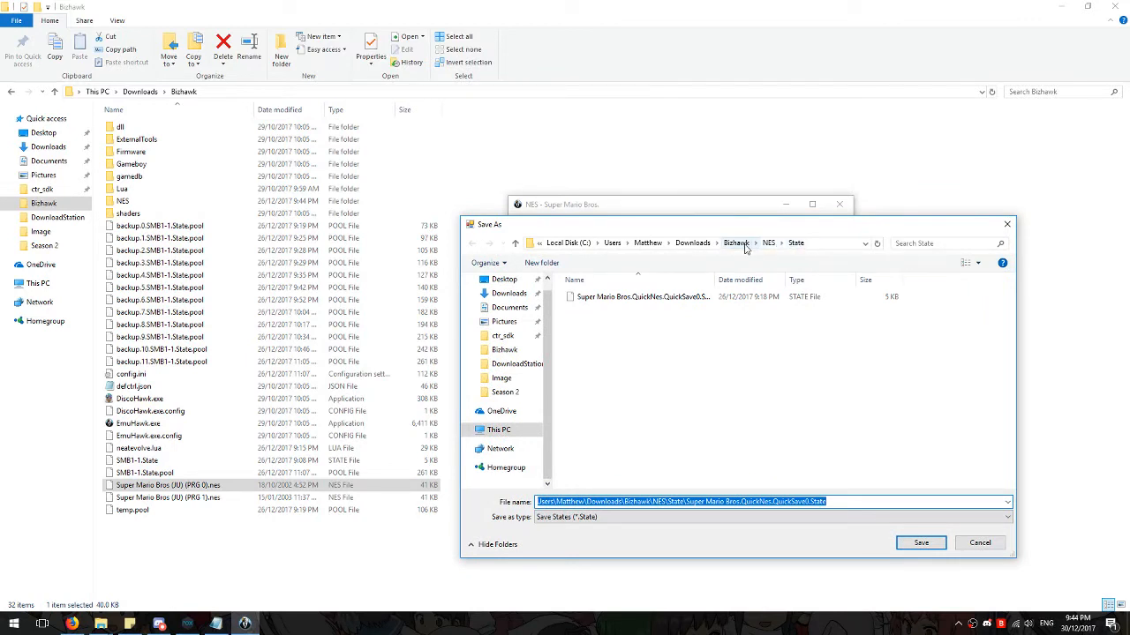
Step: Save the state as W1-1.state in the Bizhawk folder
click(735, 243)
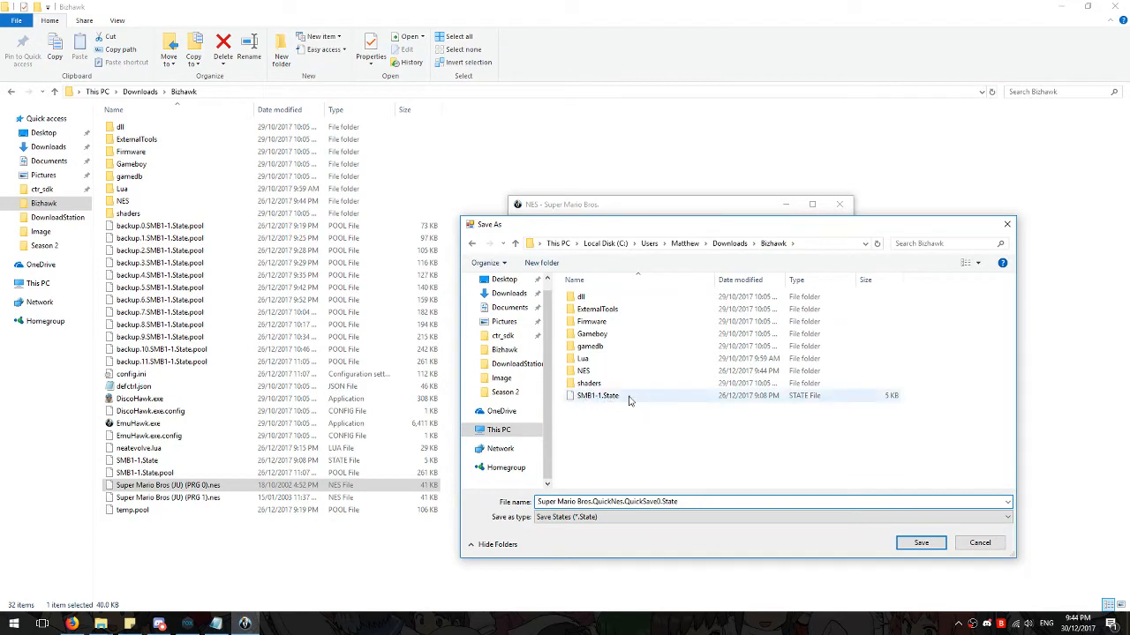
mouse_move(592, 399)
text(W)
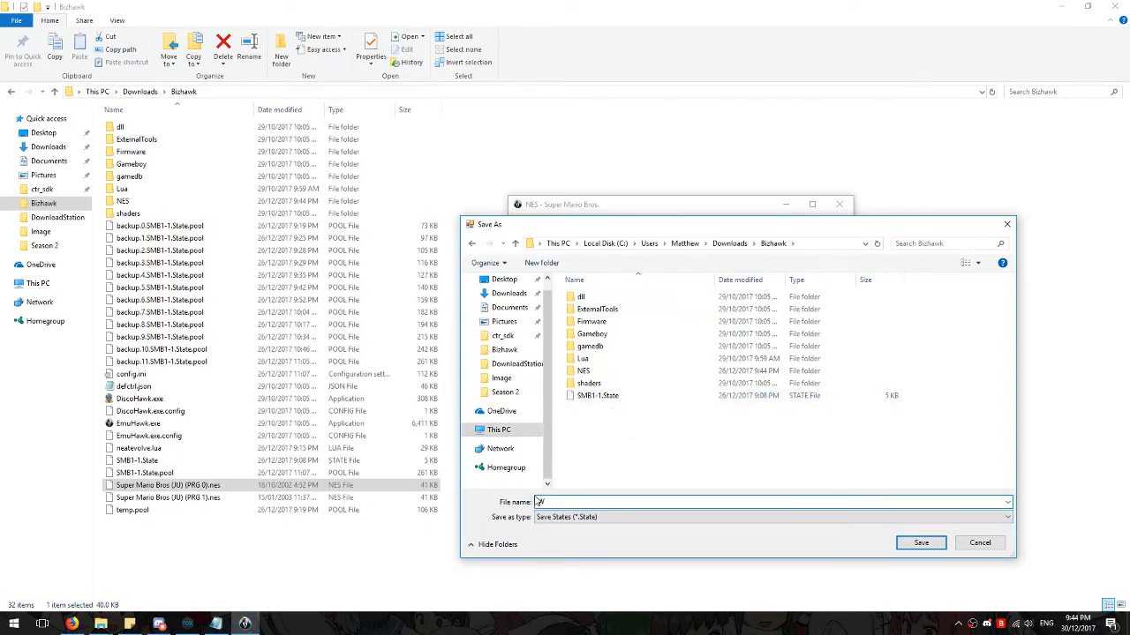
text(1-1.state)
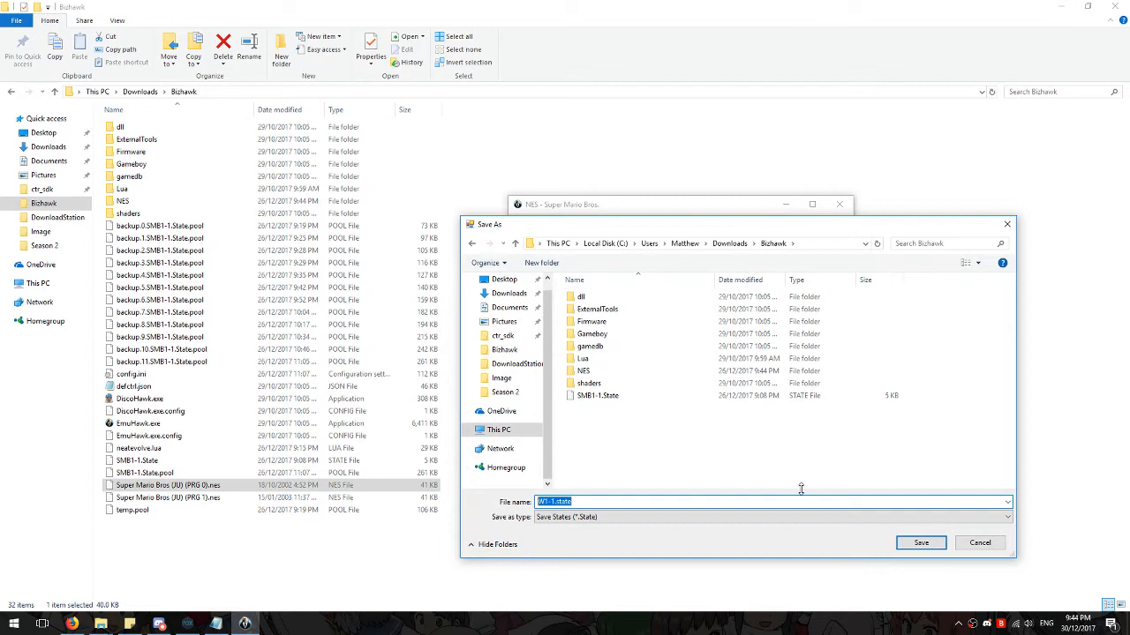
mouse_move(920, 542)
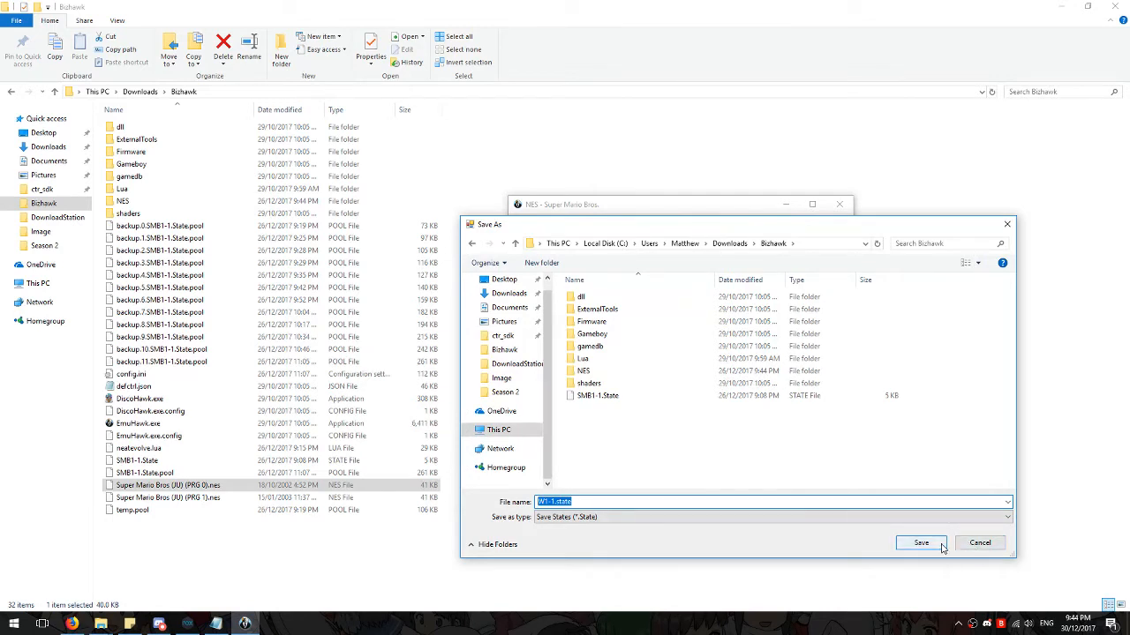
click(921, 542)
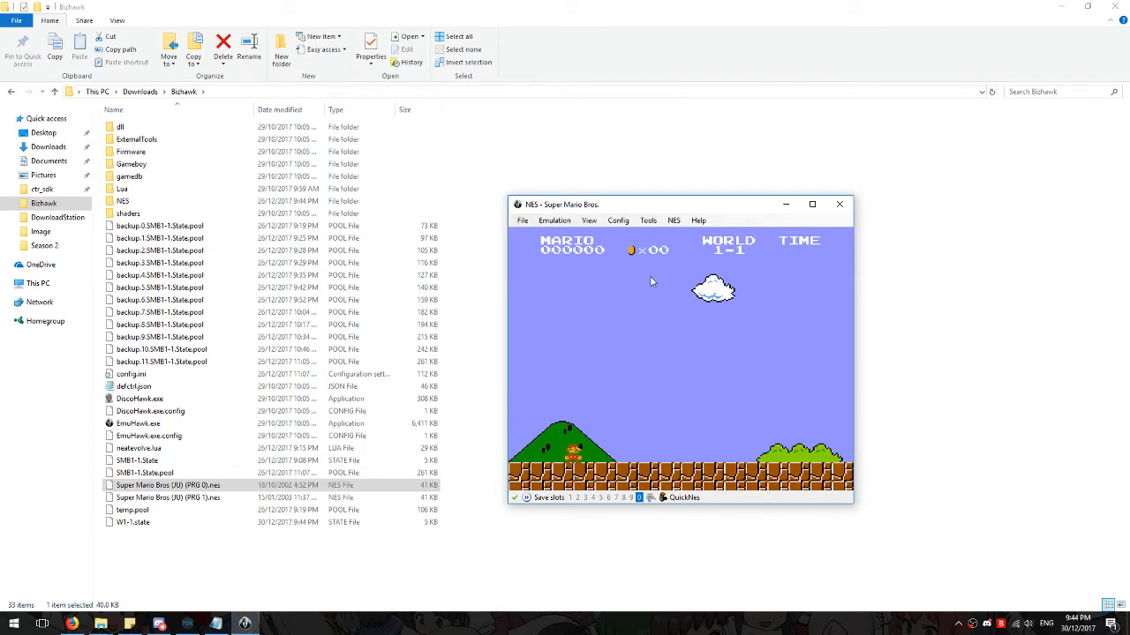
mouse_move(618, 282)
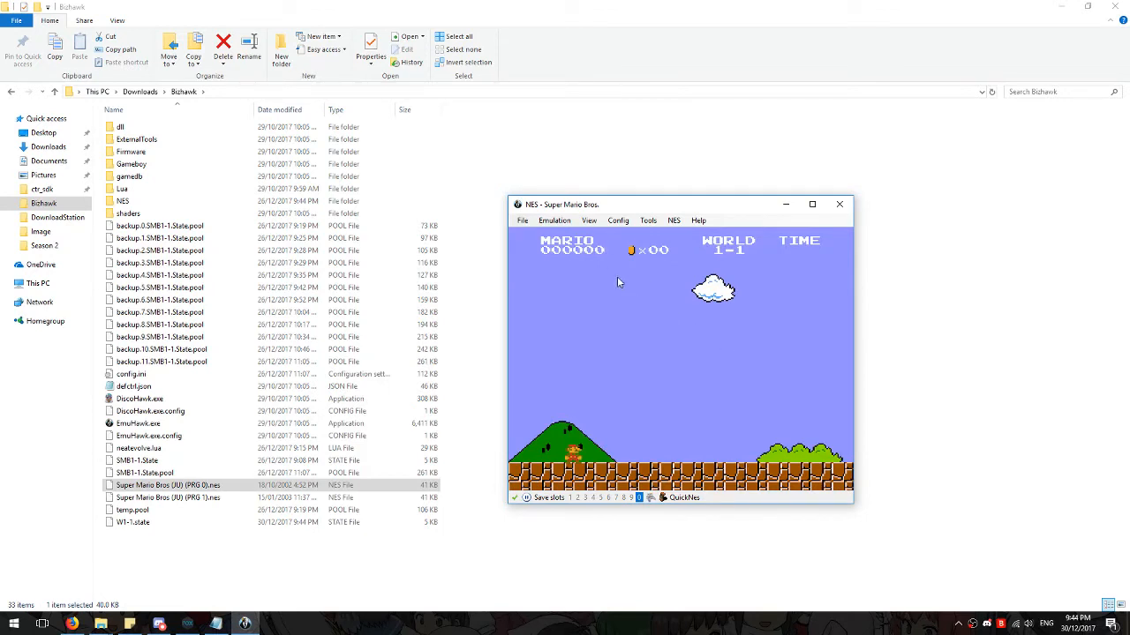
mouse_move(347, 542)
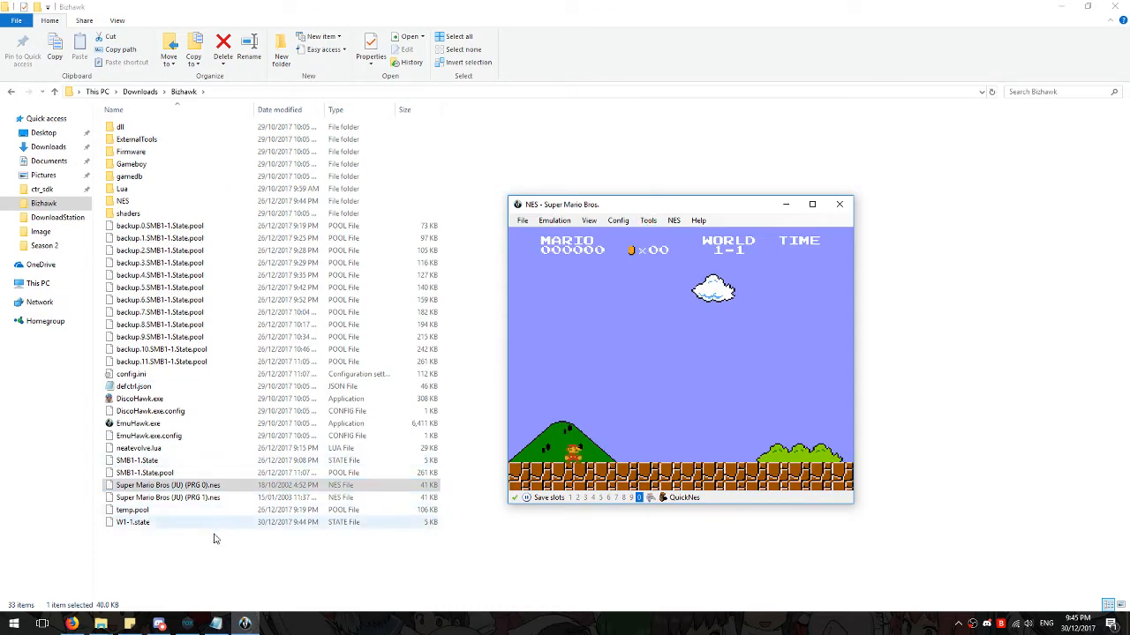
Step: Reopen neatevolve.lua from the Bizhawk folder in Notepad
double_click(138, 449)
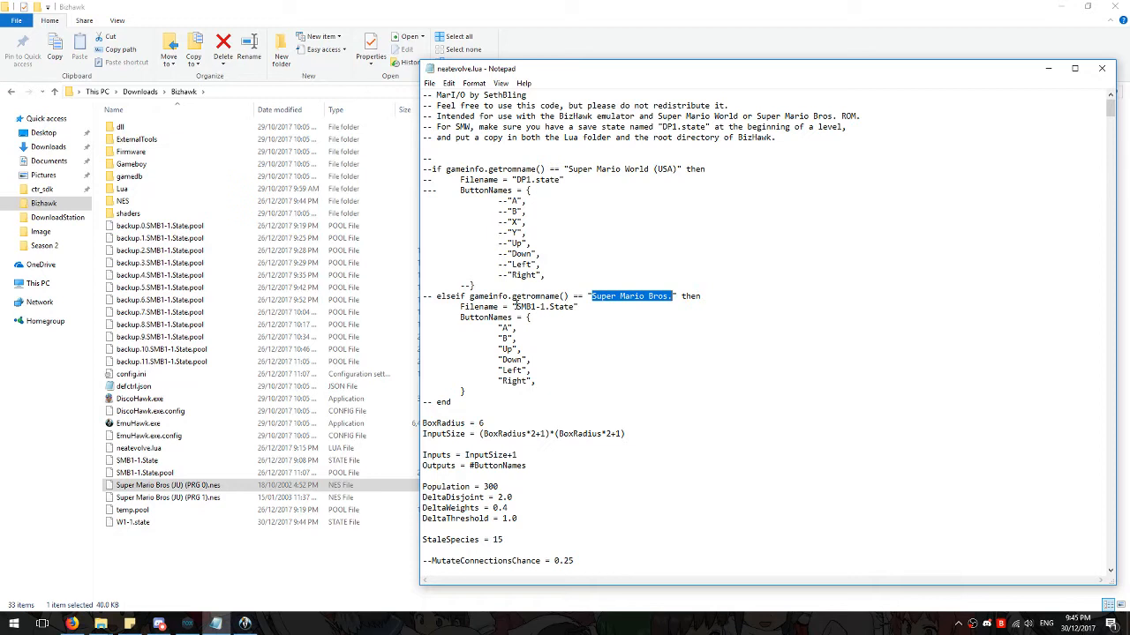
Step: Replace the SMB1-1.State filename so the Super Mario Bros. branch reads "W1-1.state"
double_click(545, 306)
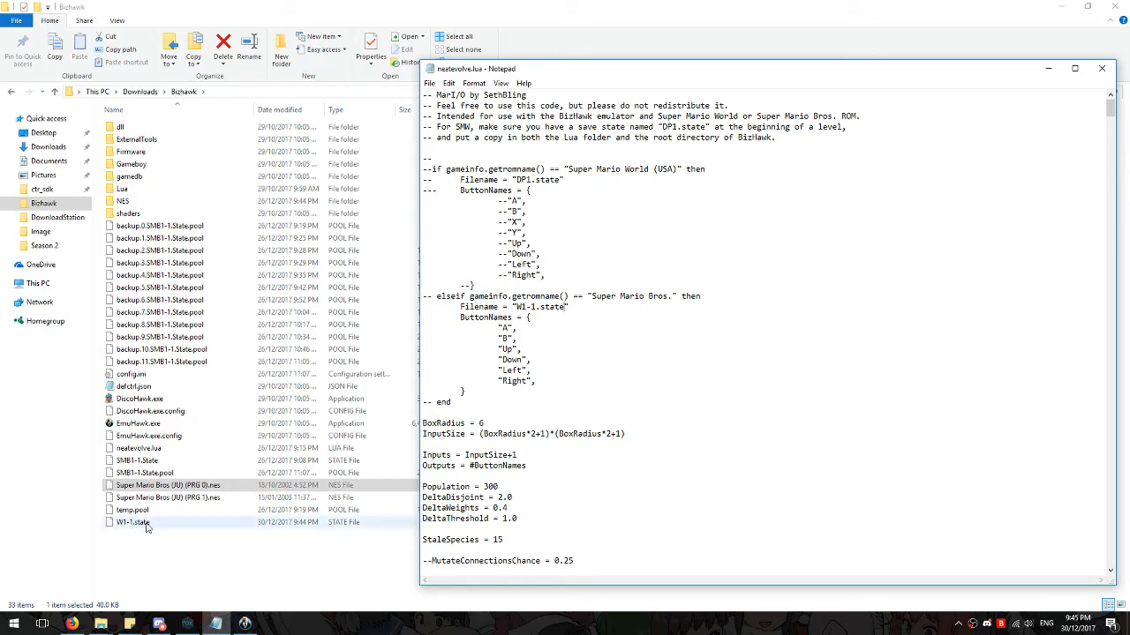
mouse_move(160, 527)
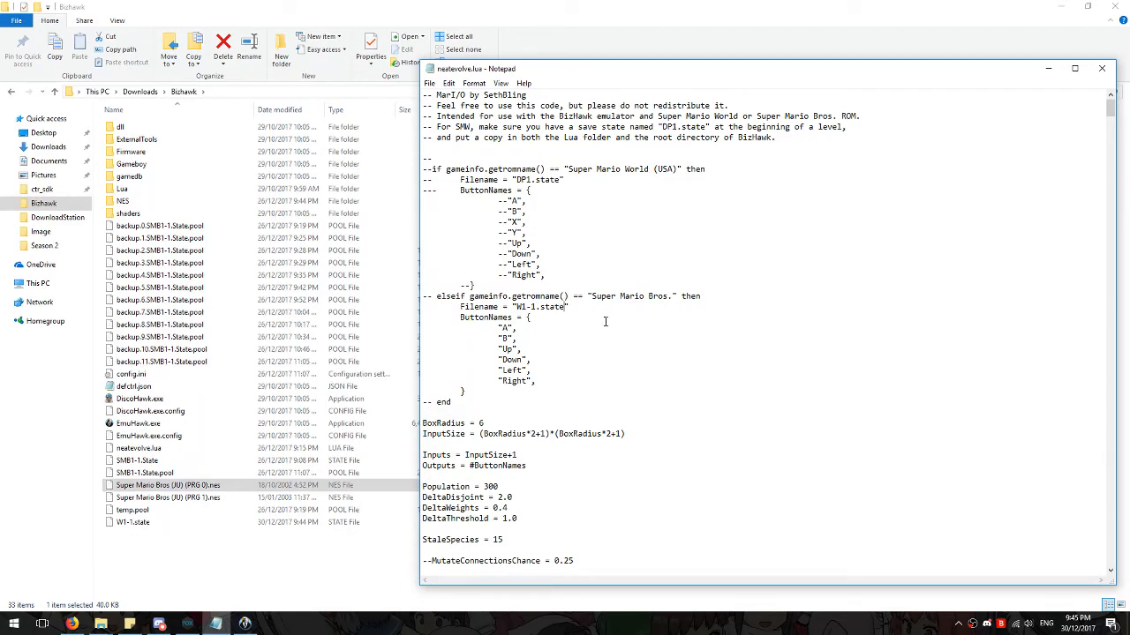
Step: Scroll through neatevolve.lua to review its population and mutation settings
scroll(down, 3)
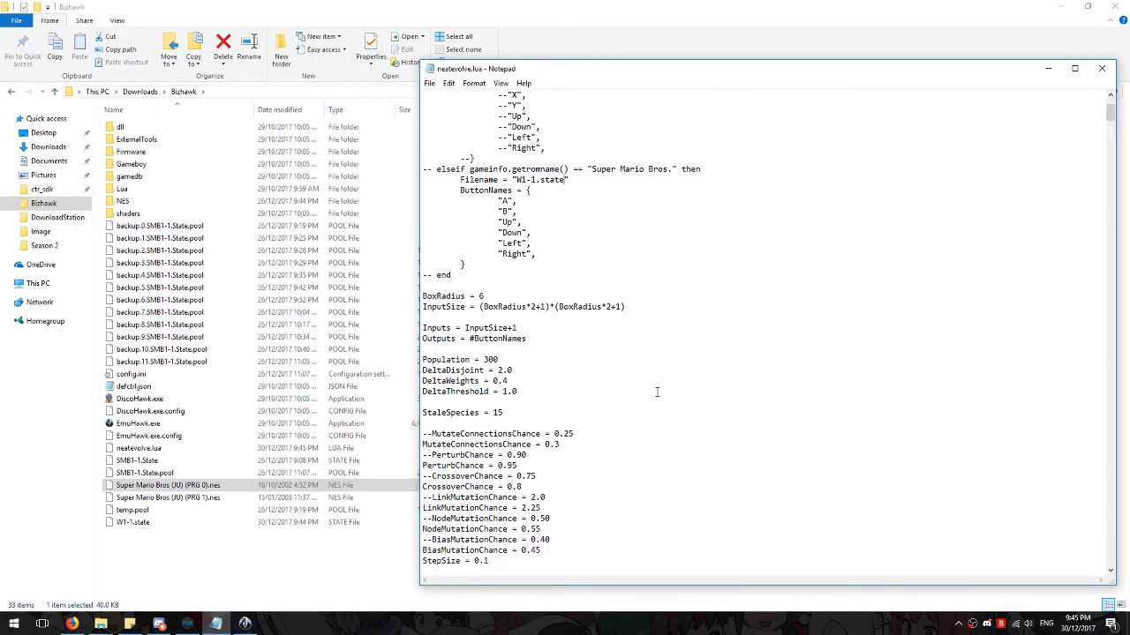
mouse_move(587, 440)
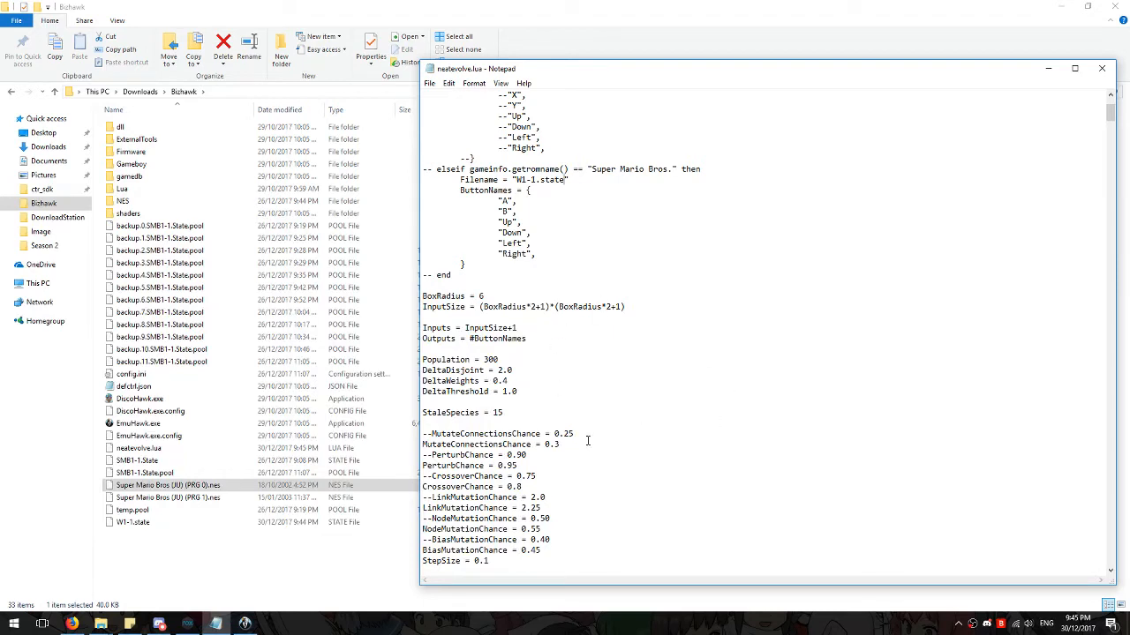
scroll(down, 3)
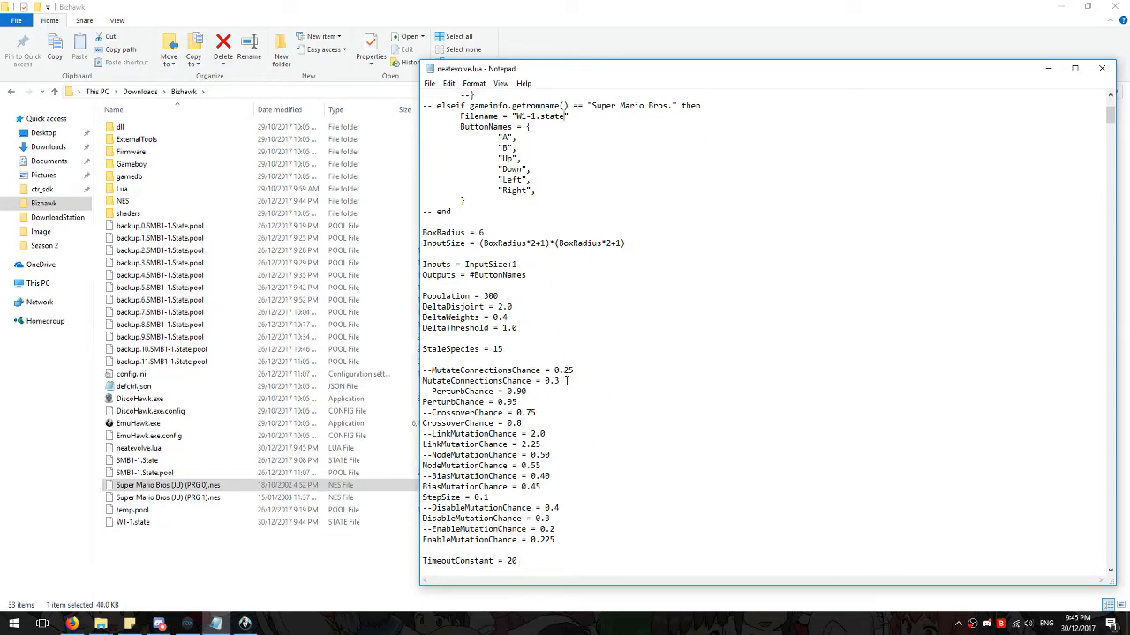
scroll(up, 3)
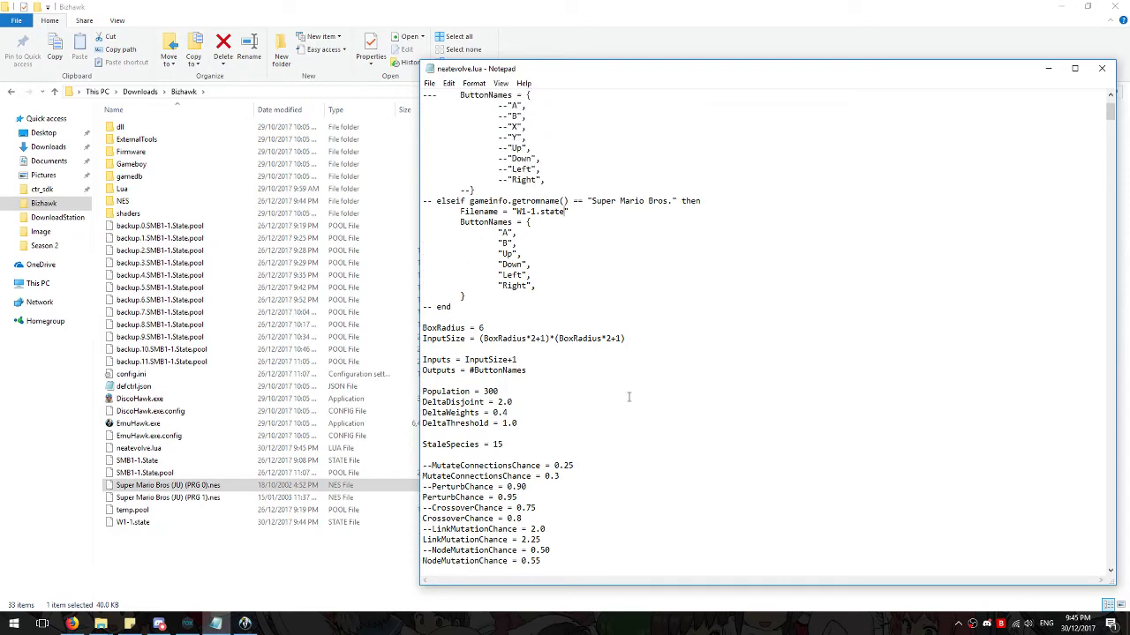
scroll(down, 3)
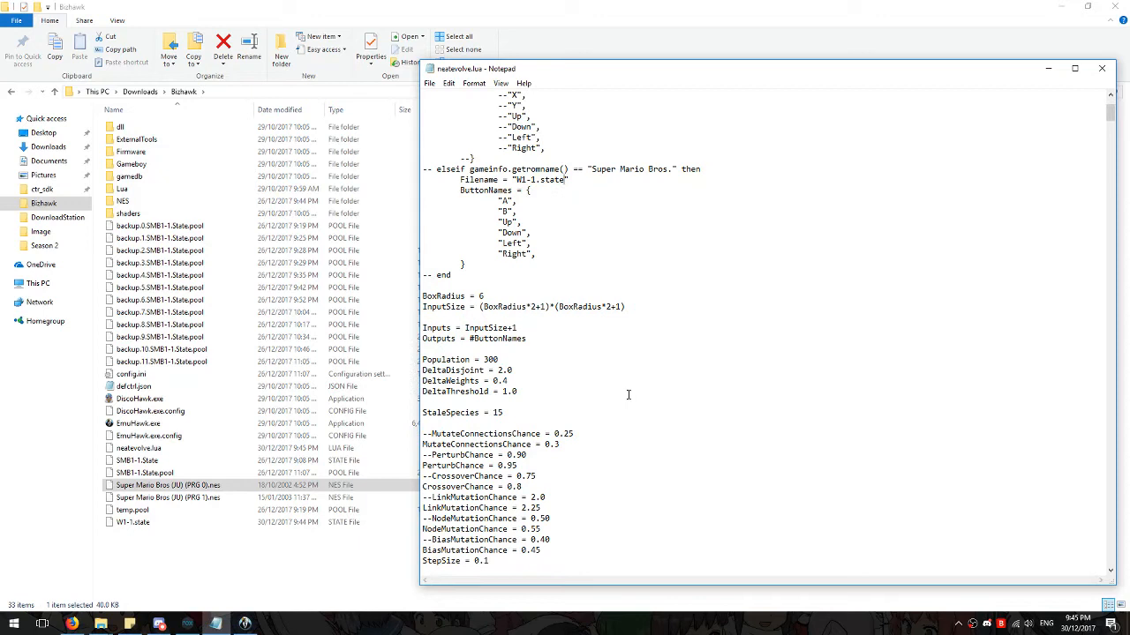
scroll(down, 3)
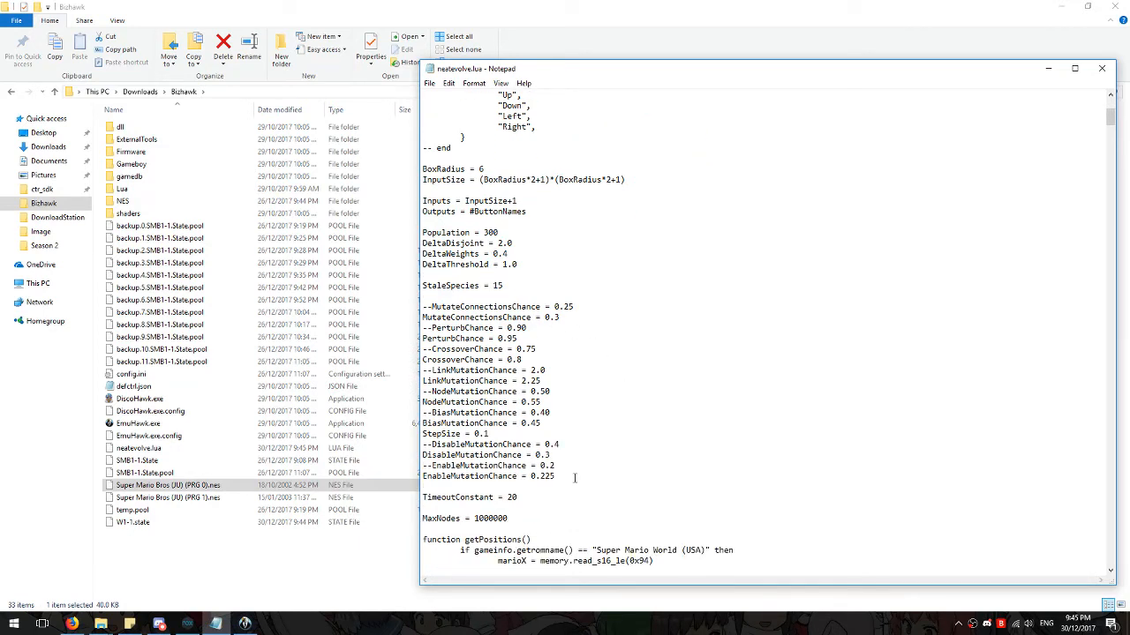
mouse_move(569, 459)
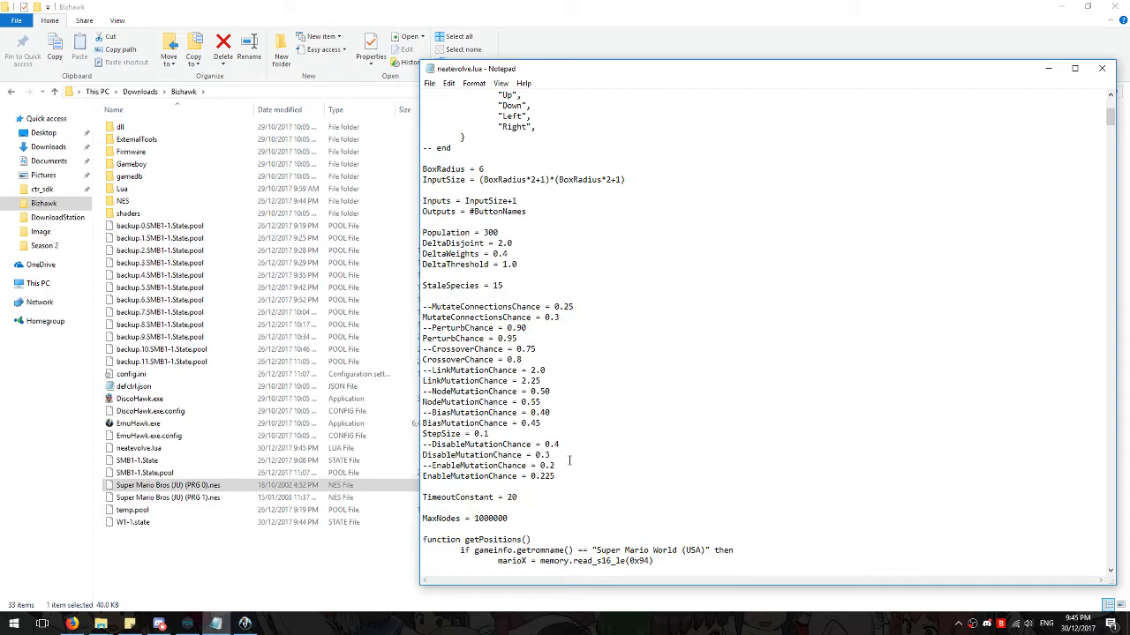
mouse_move(608, 380)
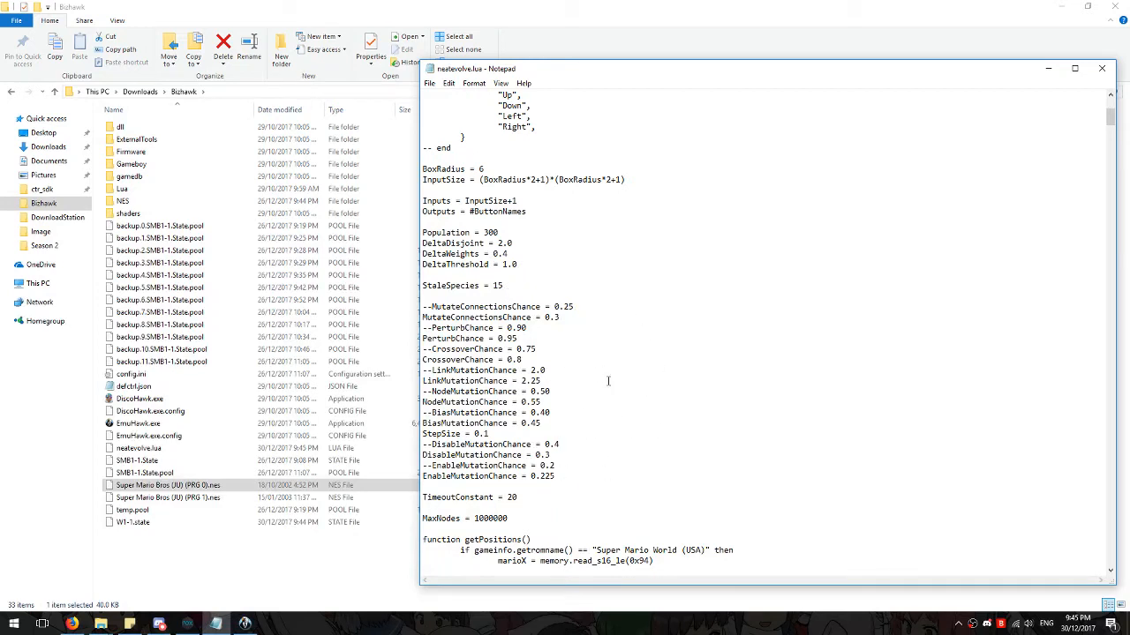
scroll(up, 3)
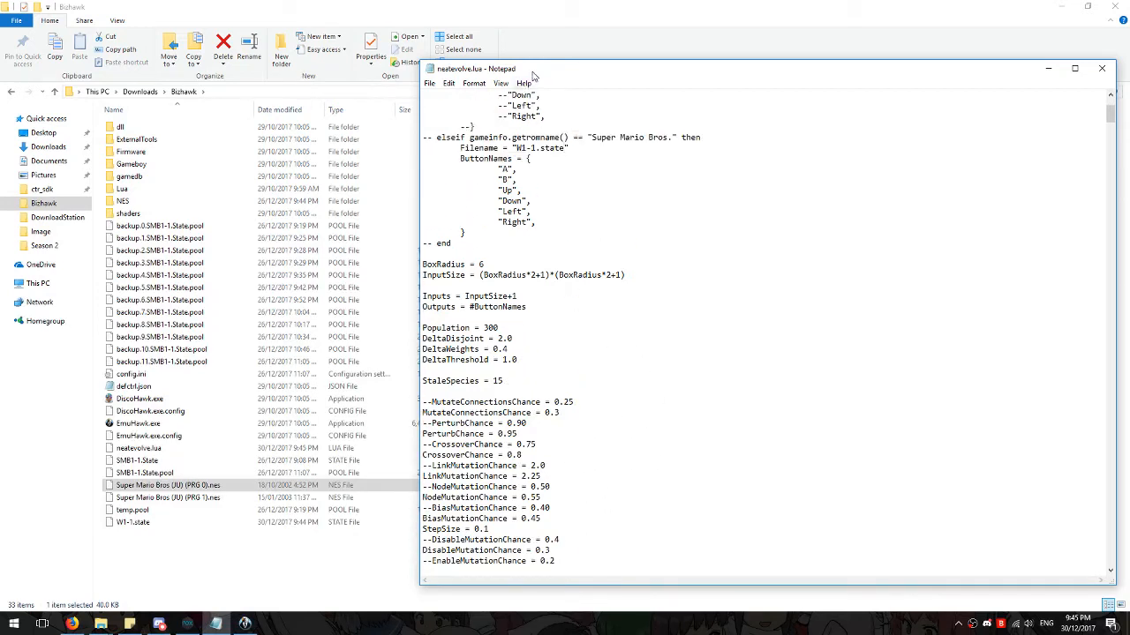
scroll(up, 3)
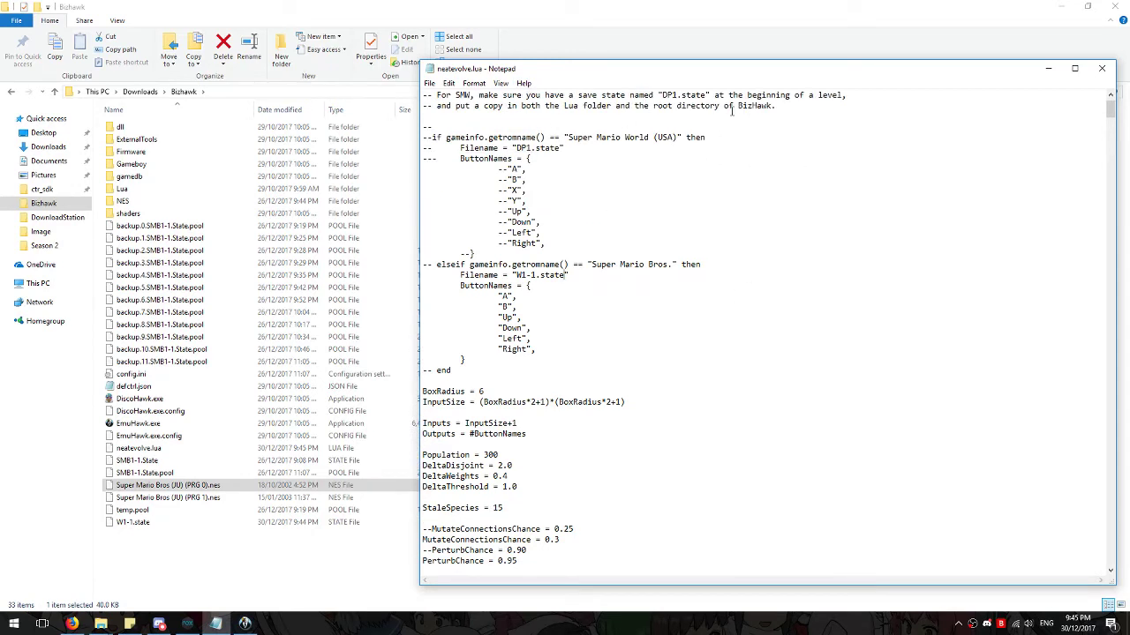
mouse_move(728, 89)
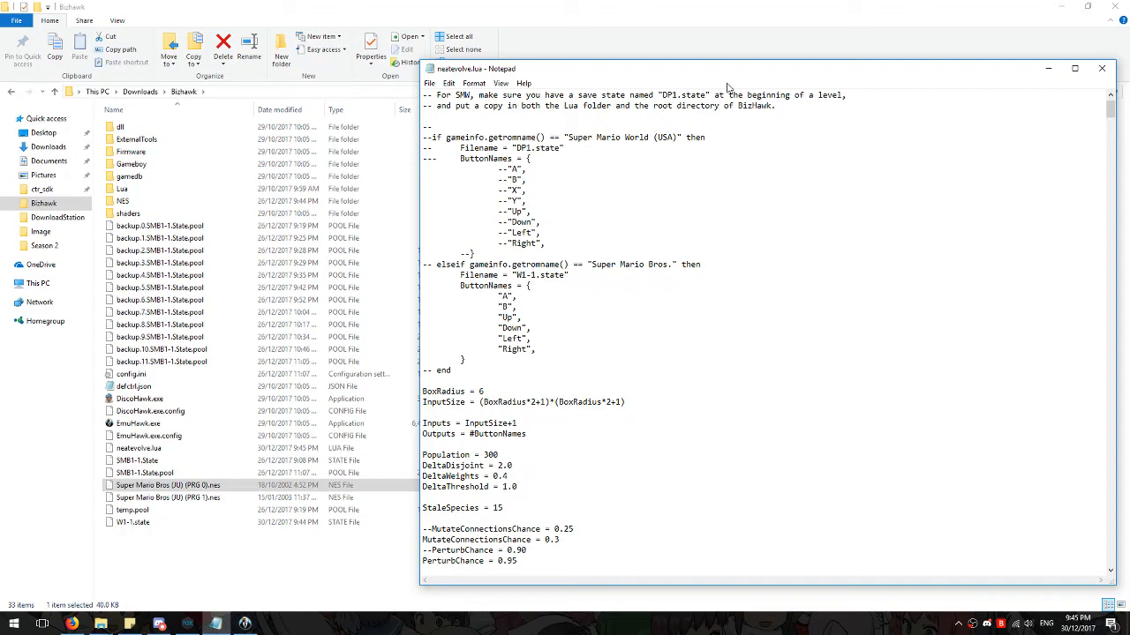
scroll(down, 3)
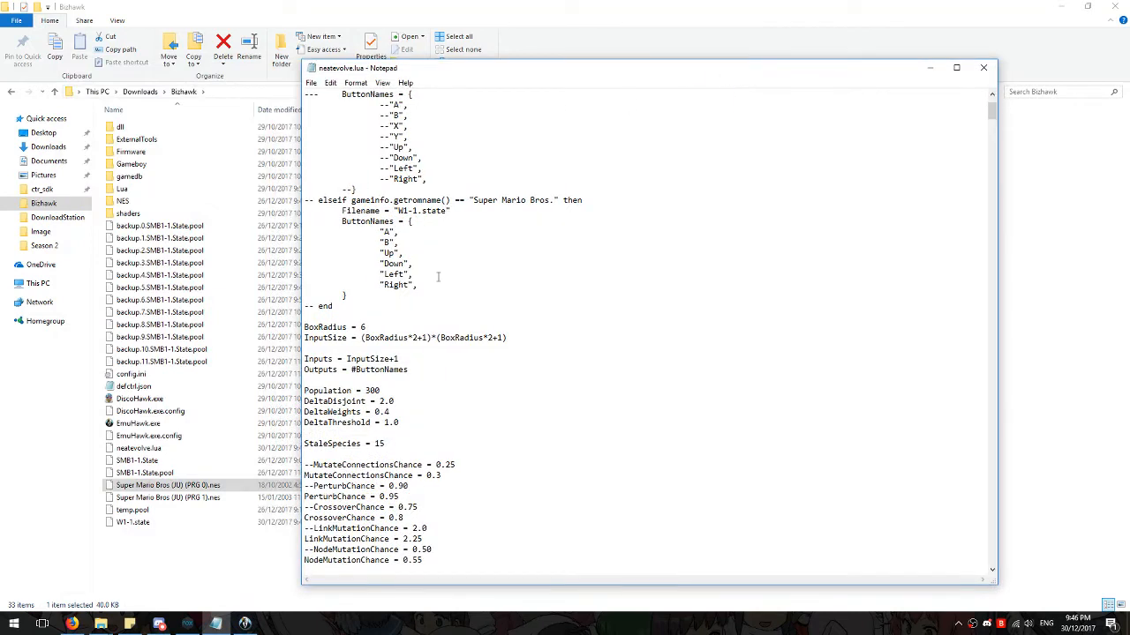
mouse_move(487, 286)
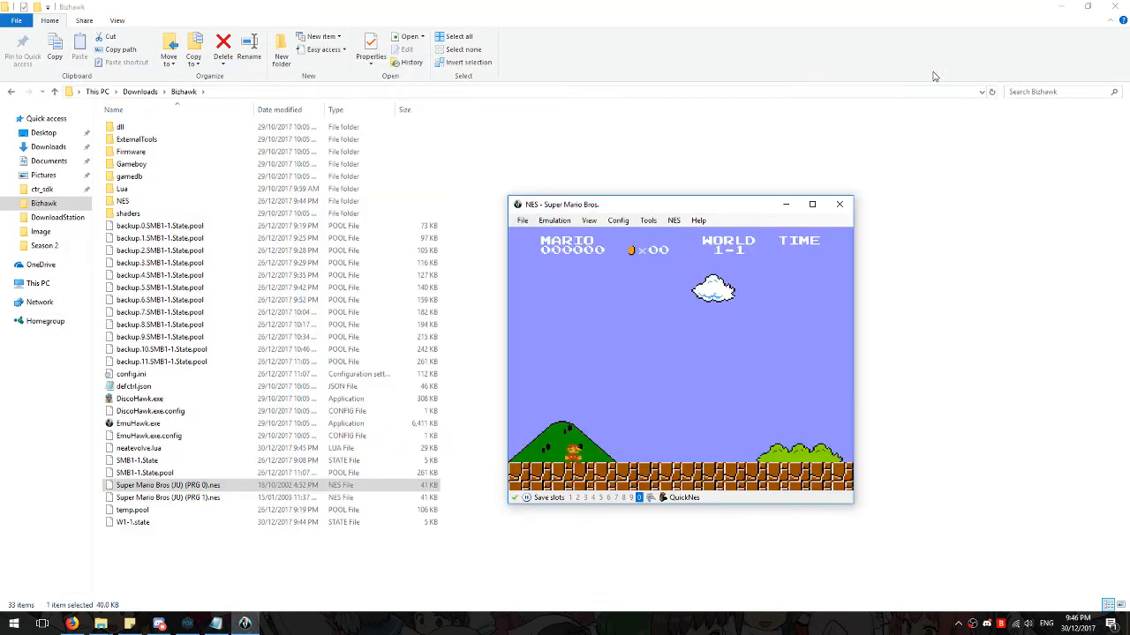
Step: Bring up the Lua Console from the emulator's Tools menu
click(648, 220)
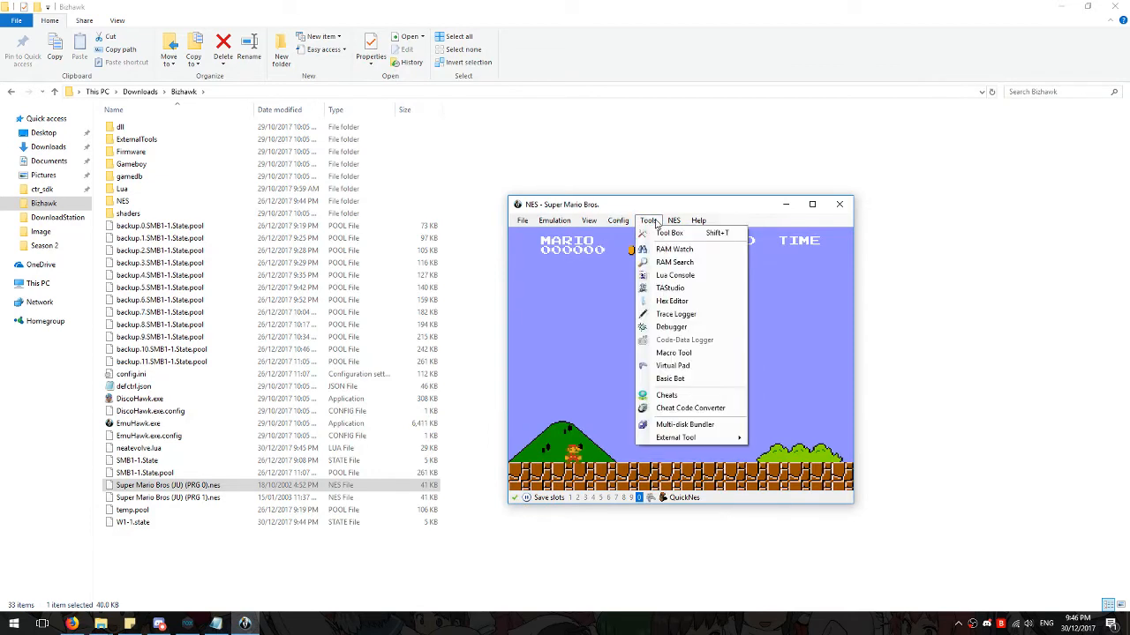
mouse_move(671, 288)
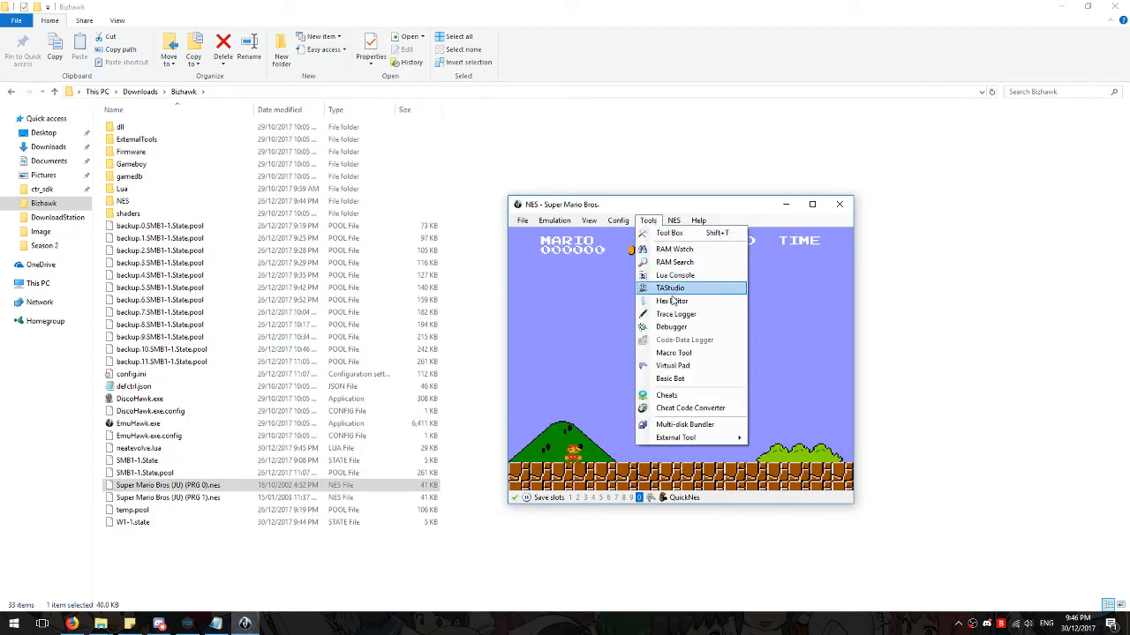
mouse_move(675, 275)
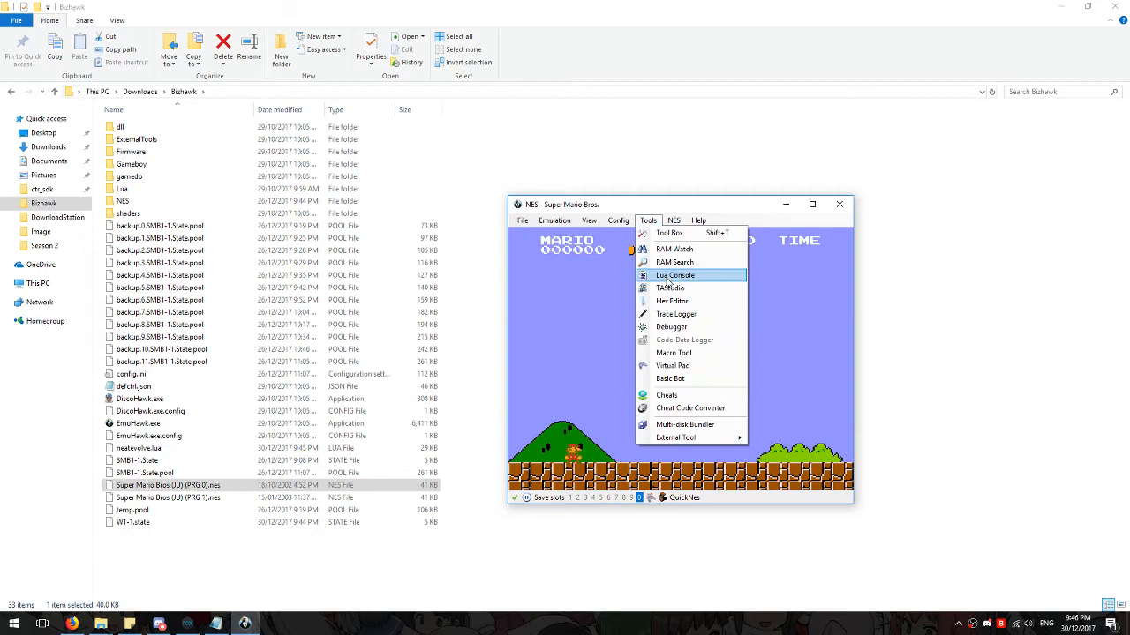
mouse_move(691, 282)
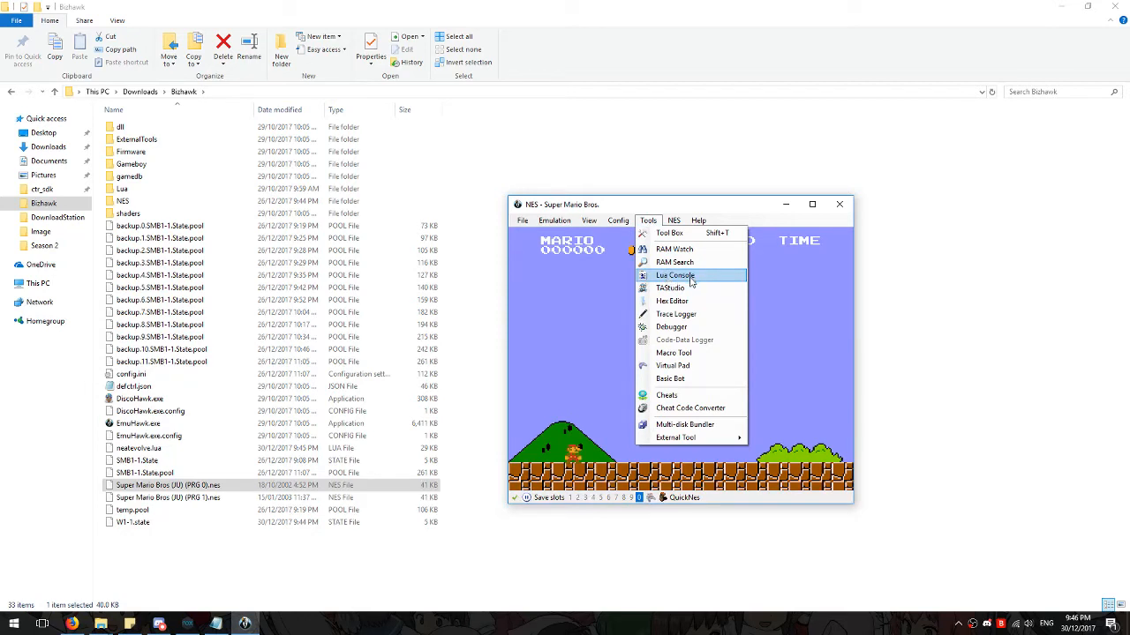
mouse_move(700, 281)
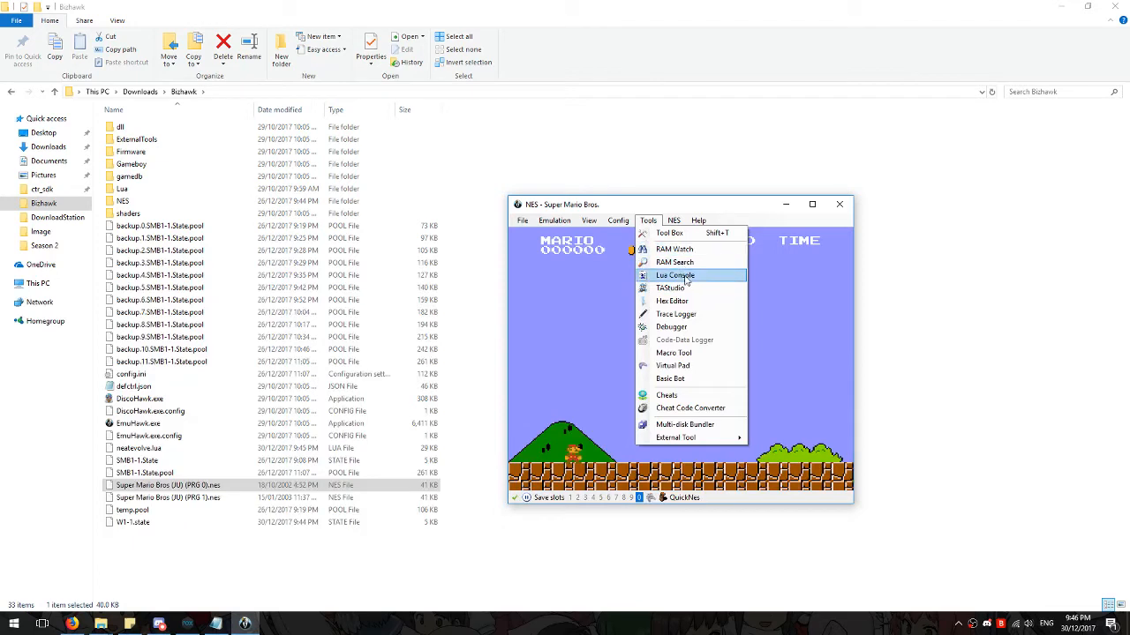
mouse_move(687, 283)
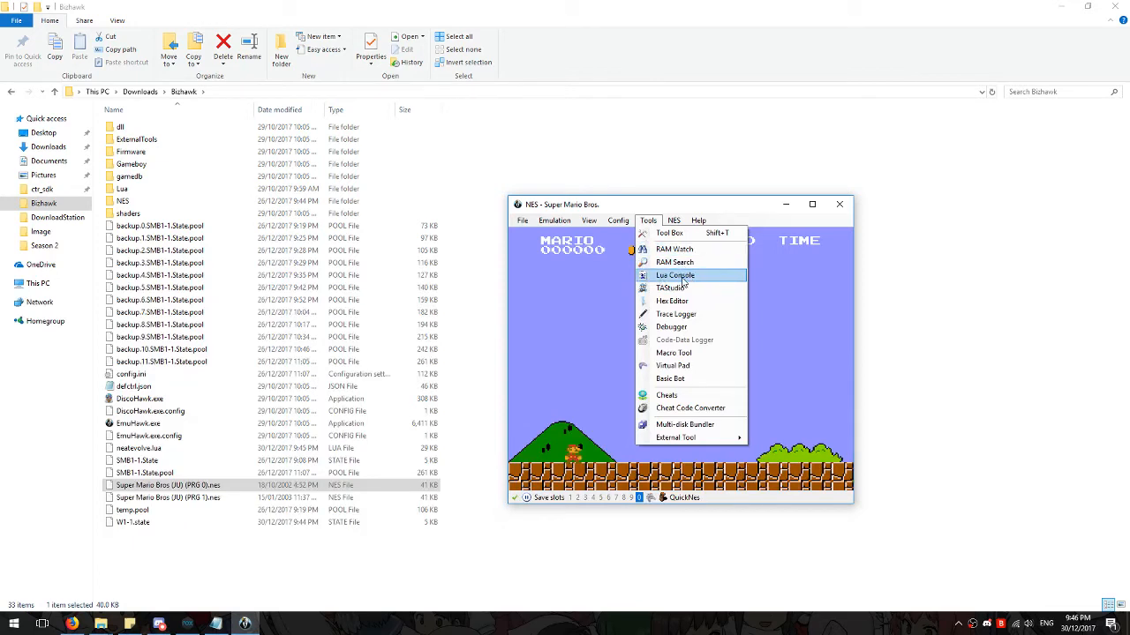
click(674, 276)
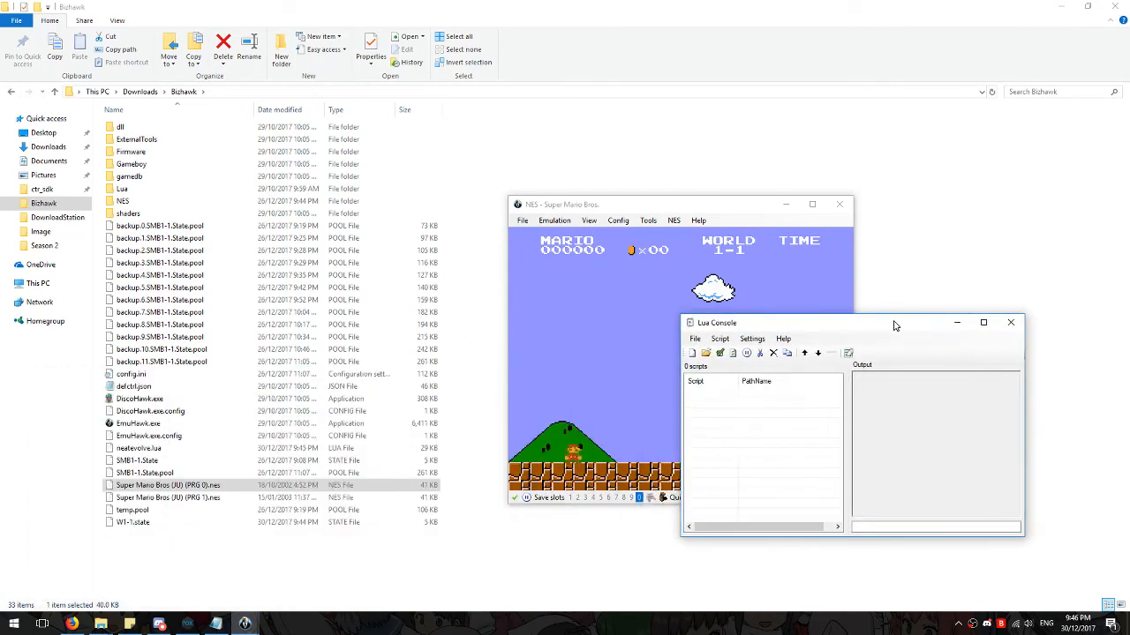
Step: Load neatevolve.lua from the Bizhawk folder into the Lua Console's script list
click(695, 338)
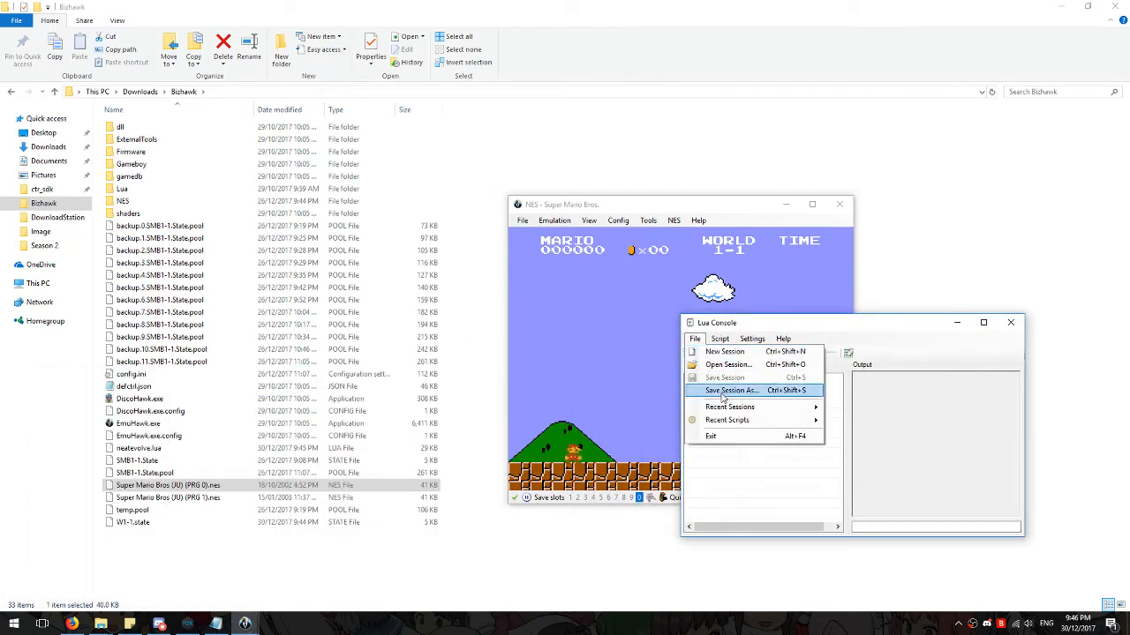
mouse_move(728, 364)
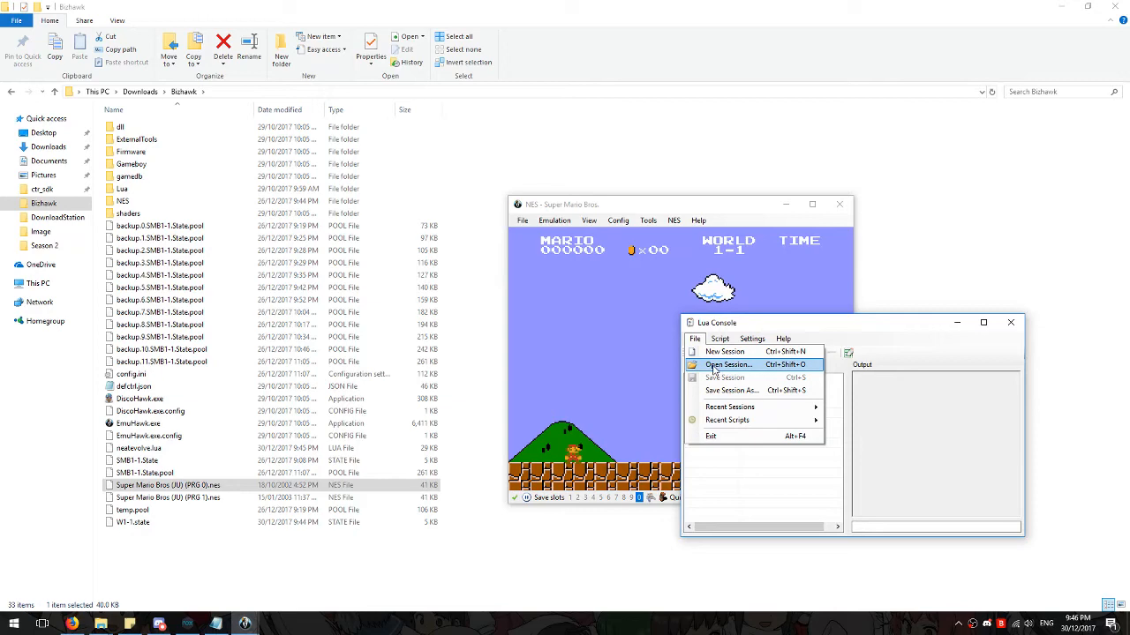
click(727, 365)
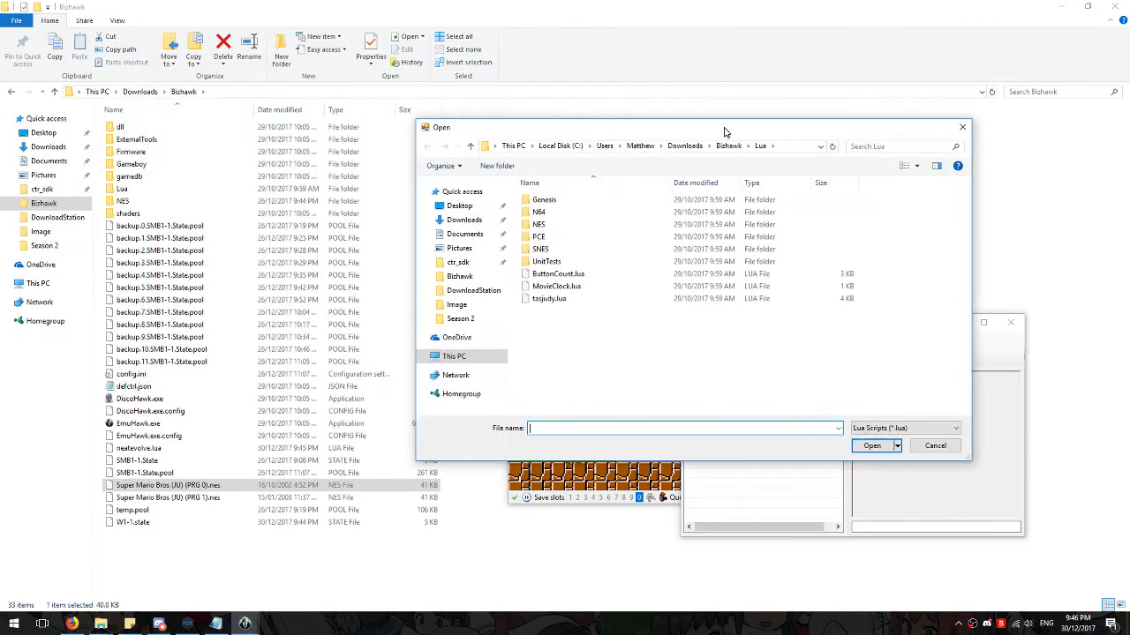
mouse_move(732, 153)
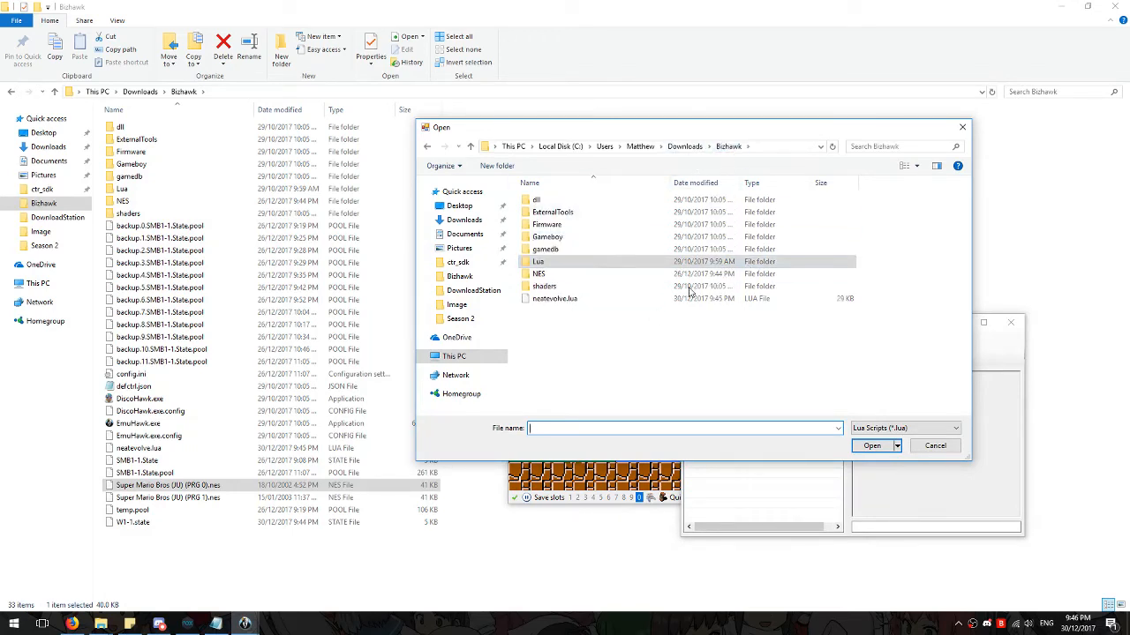
mouse_move(720, 317)
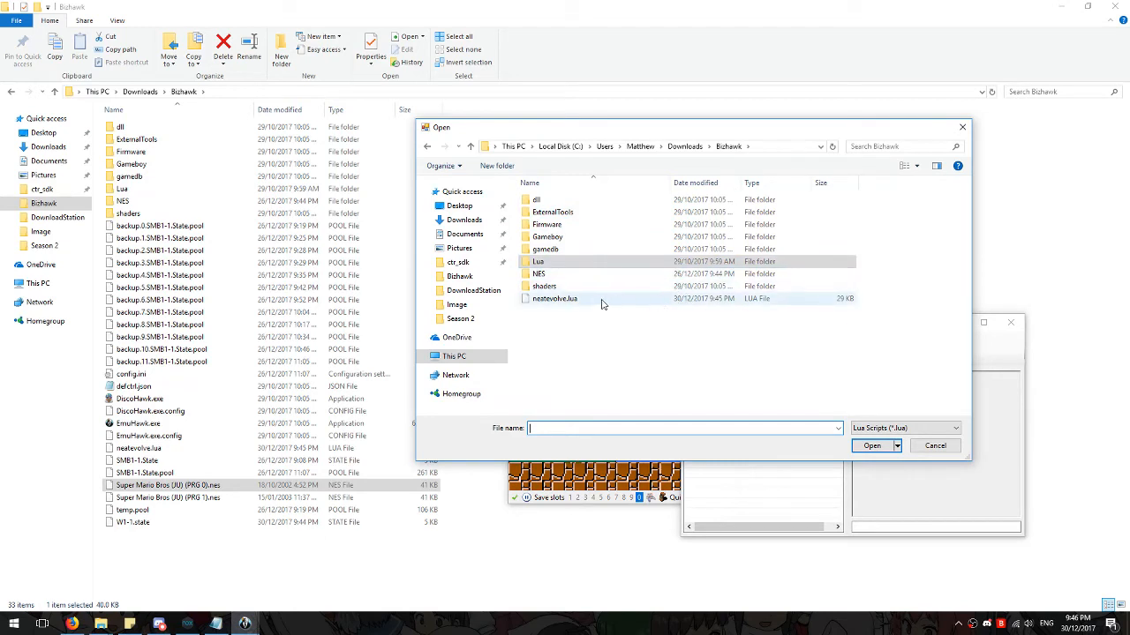
mouse_move(578, 303)
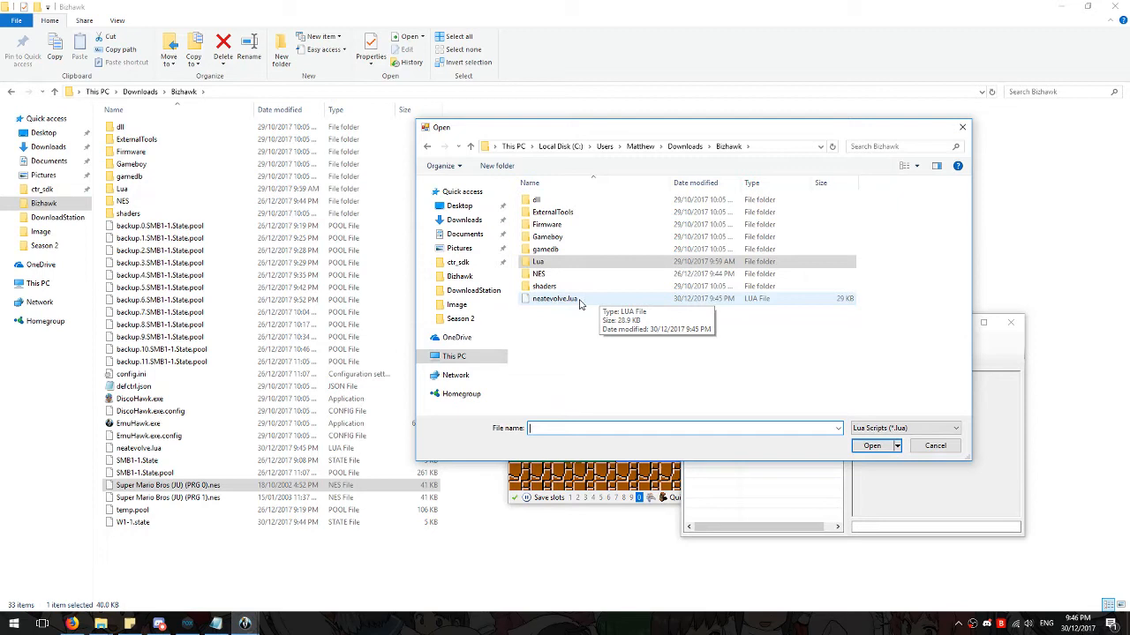
mouse_move(571, 324)
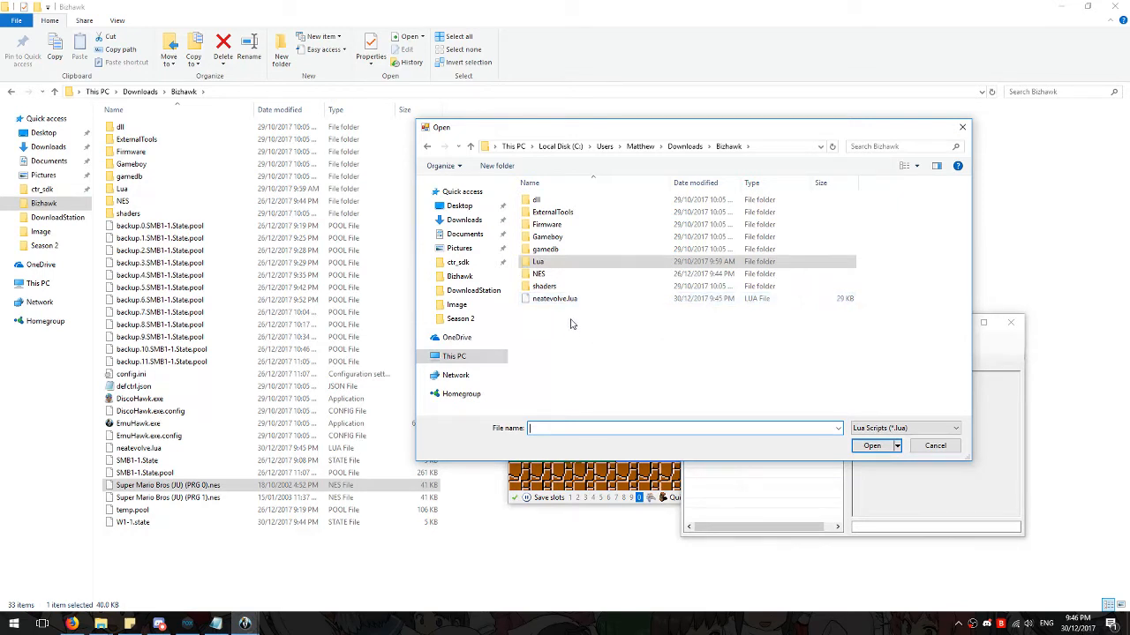
mouse_move(347, 307)
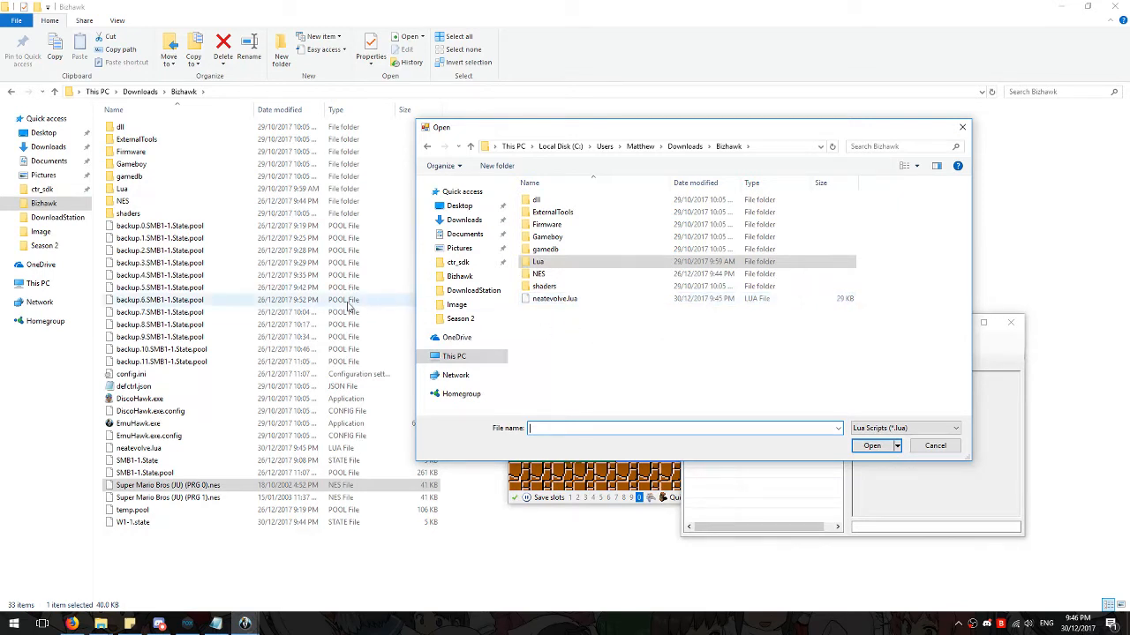
mouse_move(234, 316)
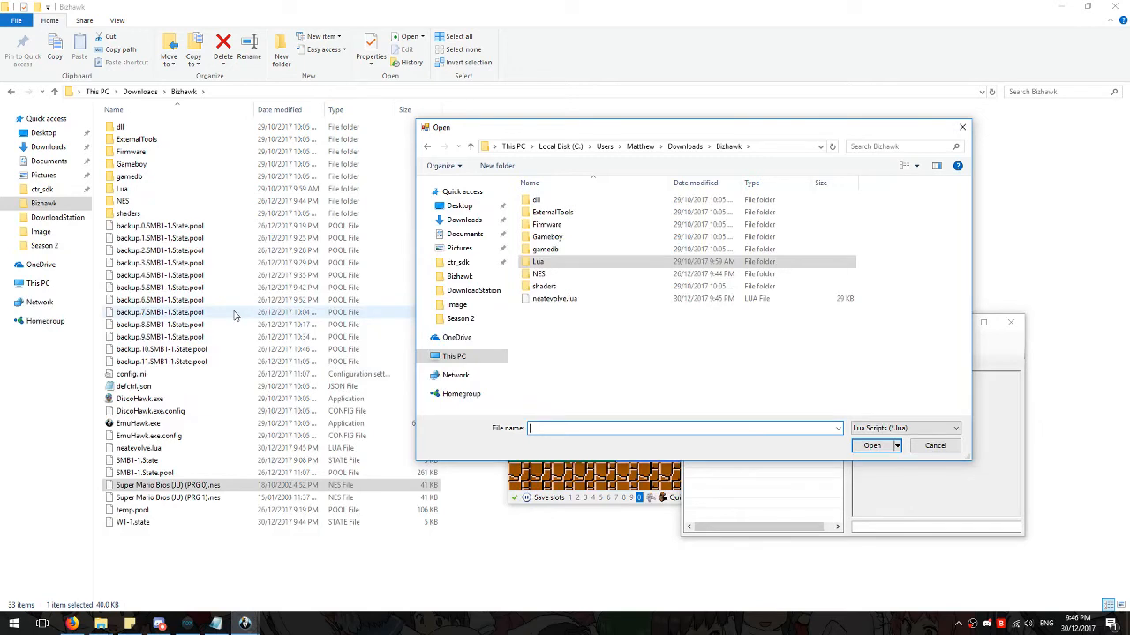
mouse_move(329, 325)
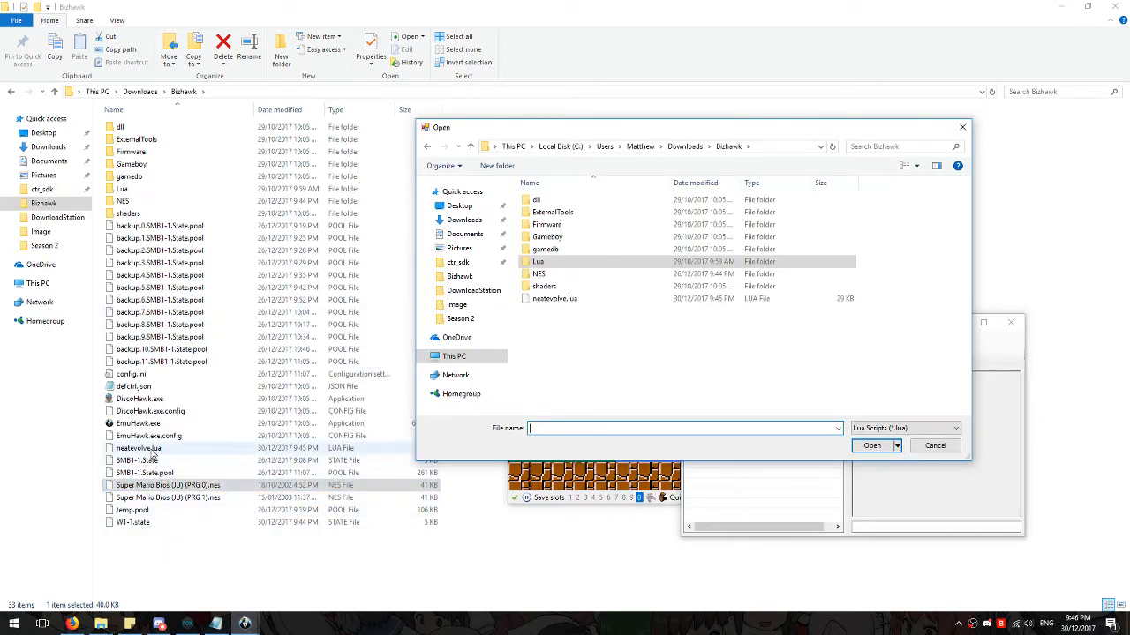
click(133, 522)
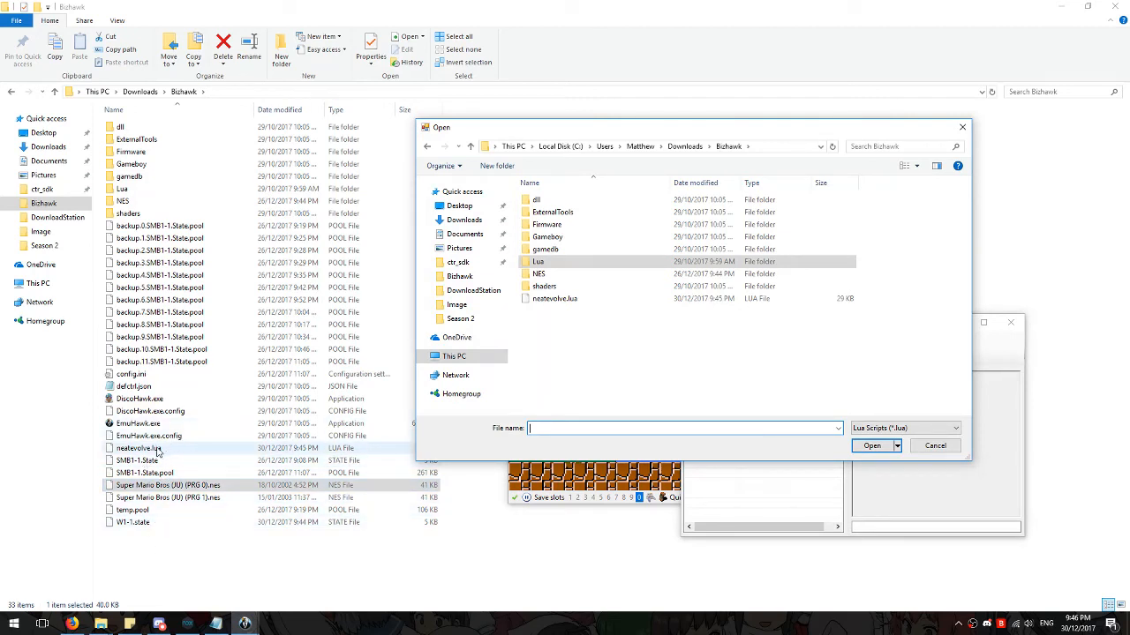
click(554, 298)
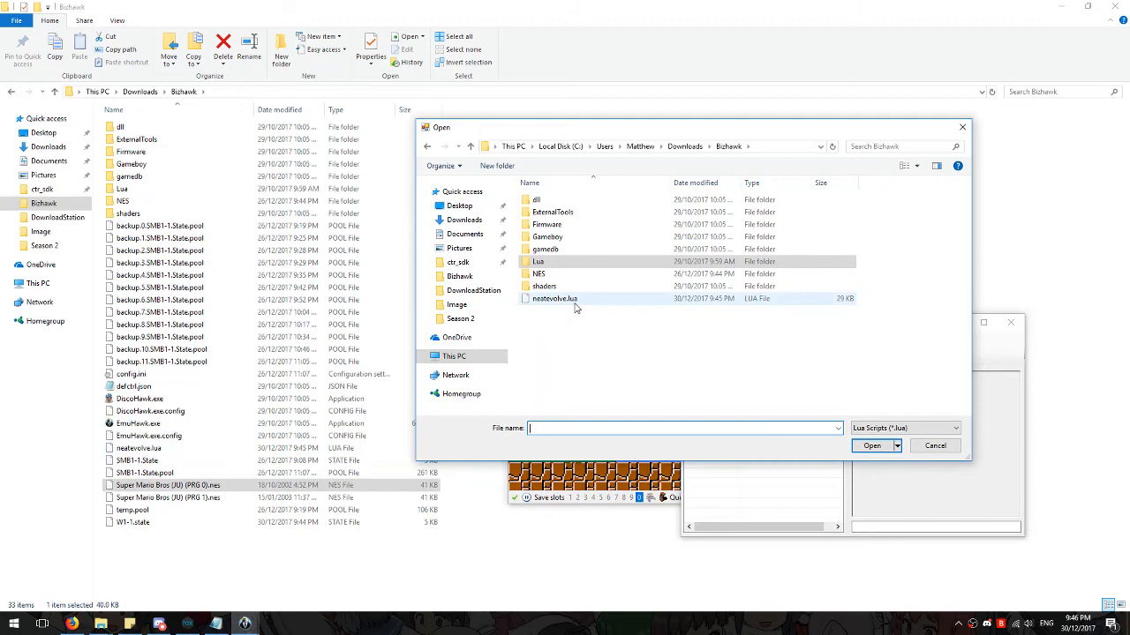
click(871, 445)
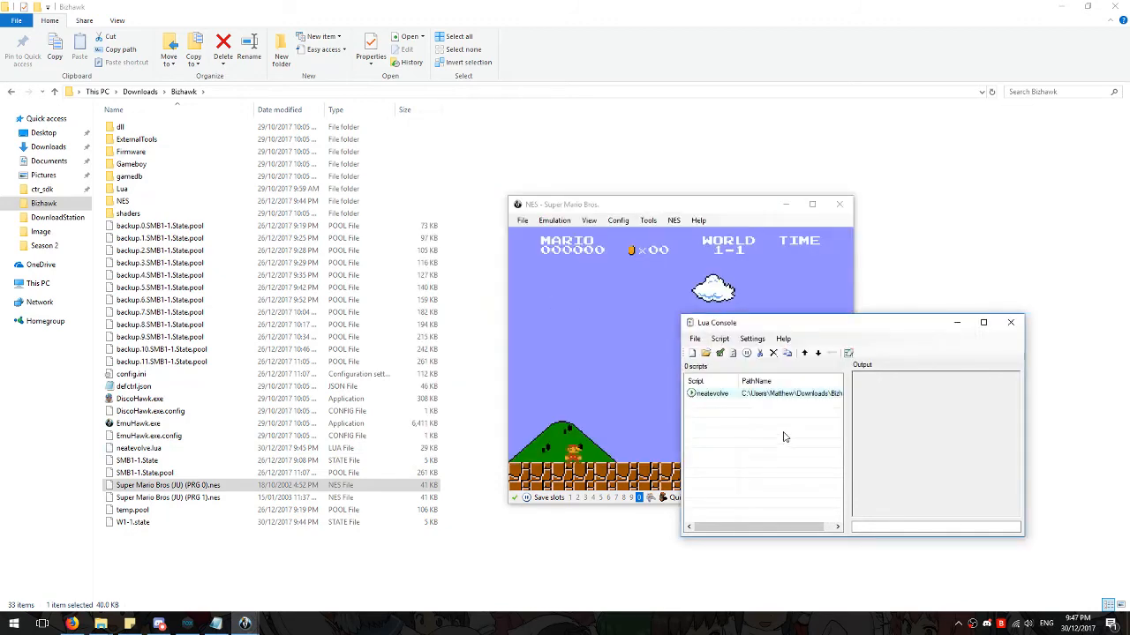
mouse_move(839, 325)
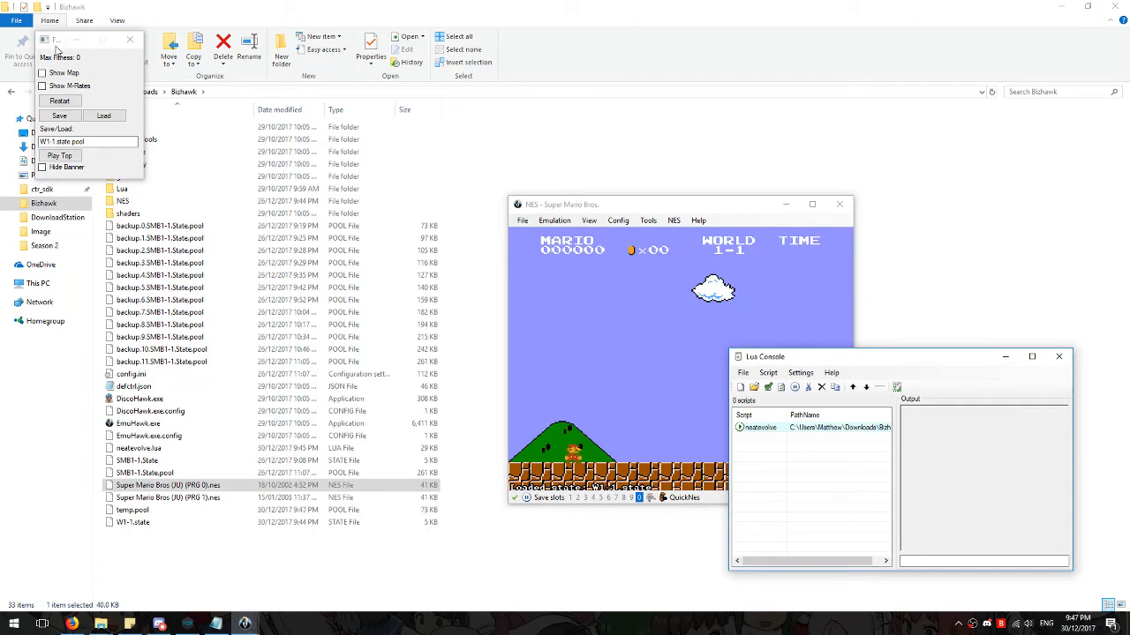
Step: Move the NES game window to the top of the screen beside the MarI/O fitness form
drag(75, 39, 909, 188)
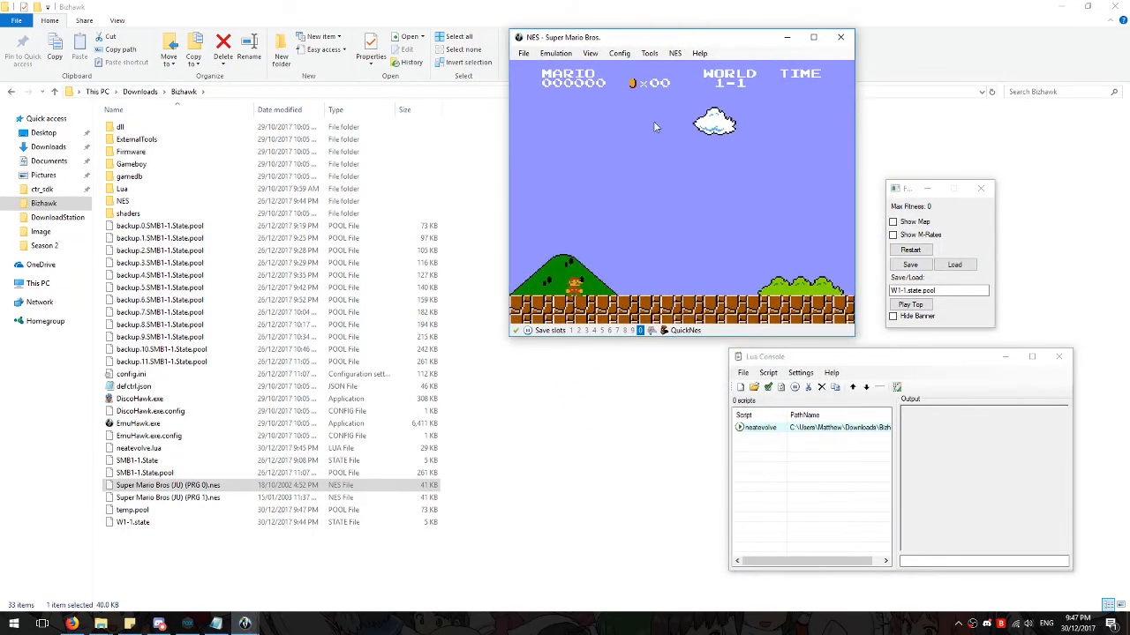
mouse_move(768, 177)
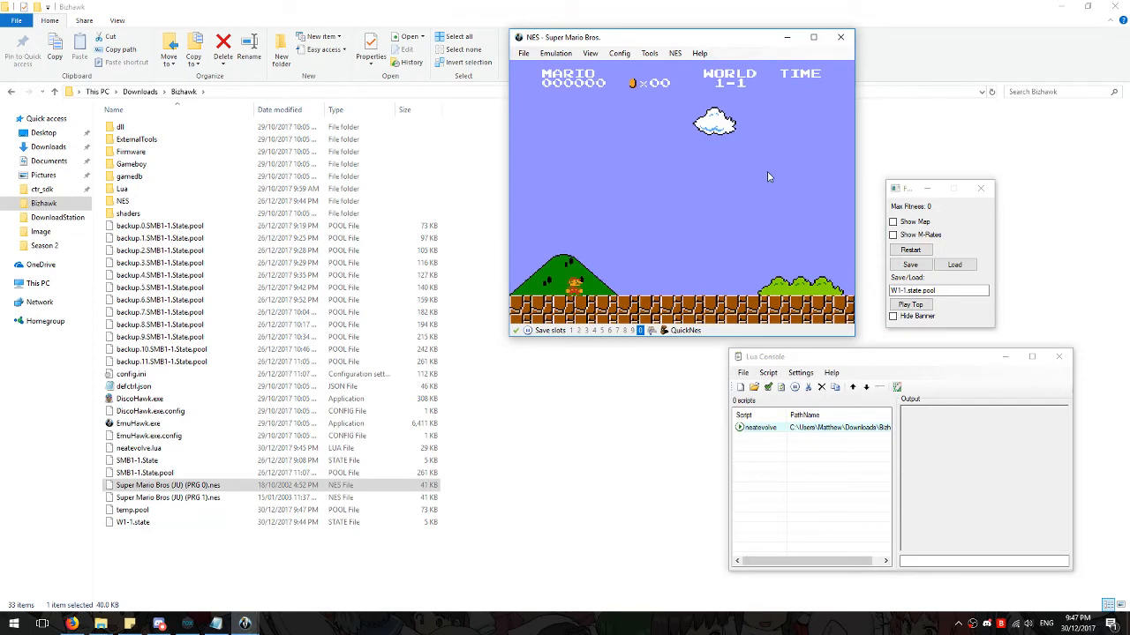
mouse_move(965, 222)
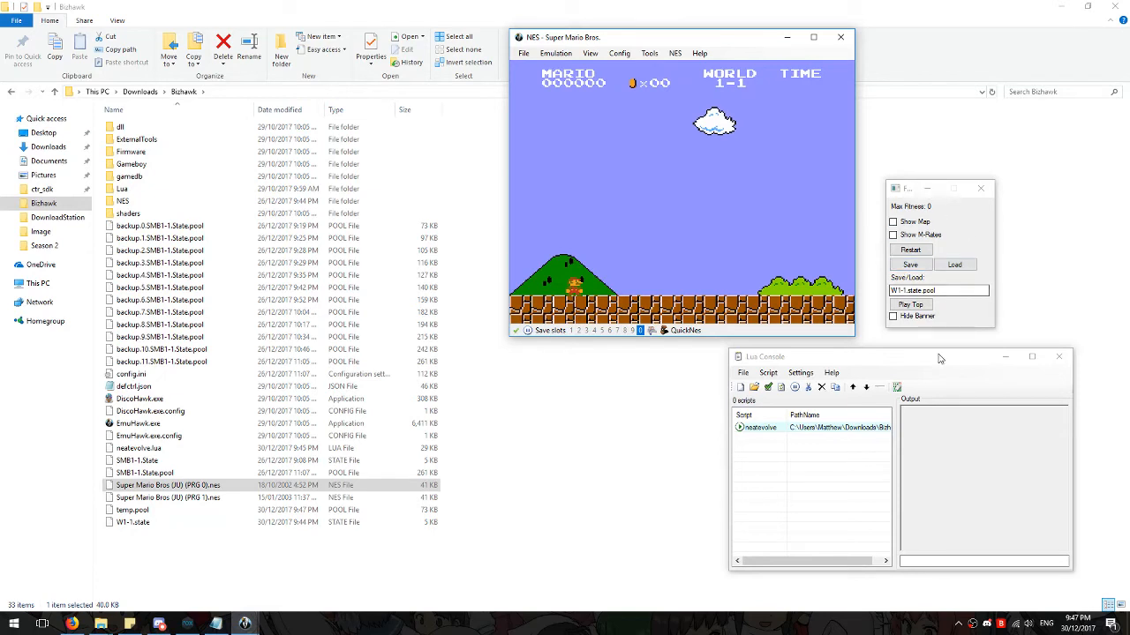
mouse_move(945, 328)
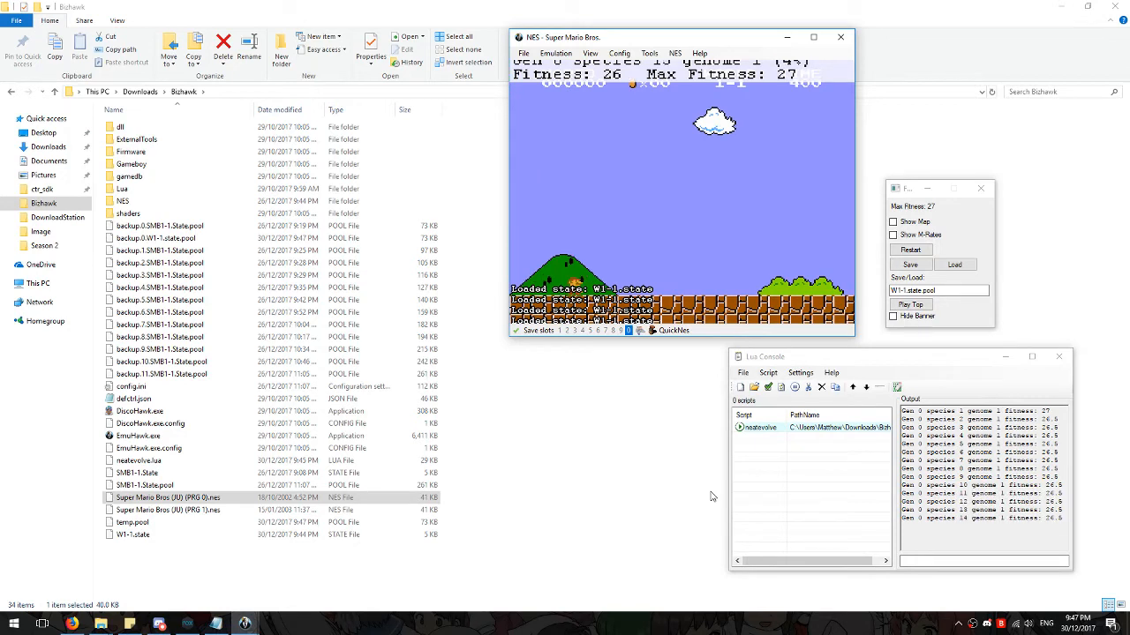
Step: Scroll the Lua Console output to follow the Generation 0 genome fitness values
scroll(down, 3)
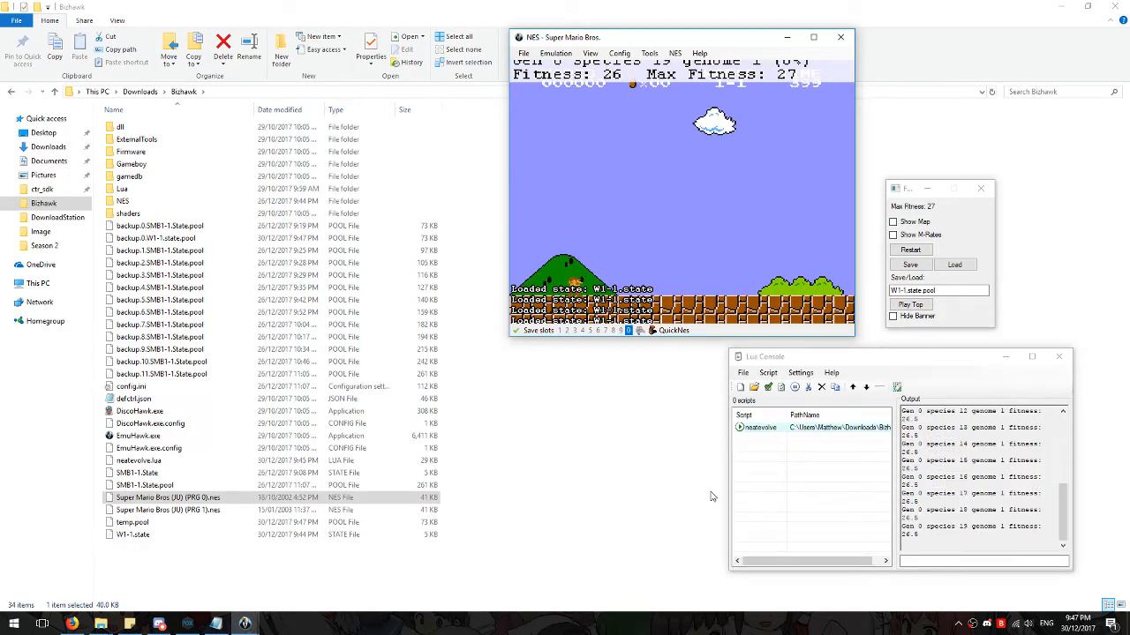